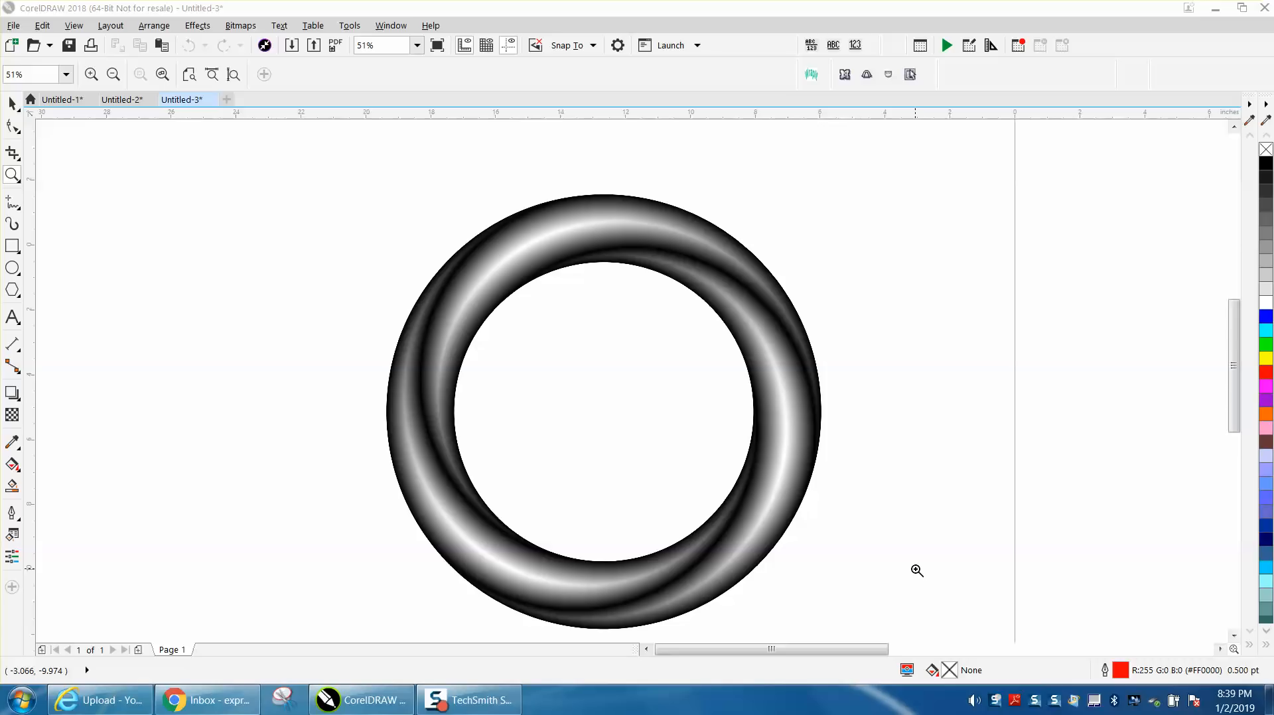
{"action": "mouse_move", "coordinate": [755, 438]}
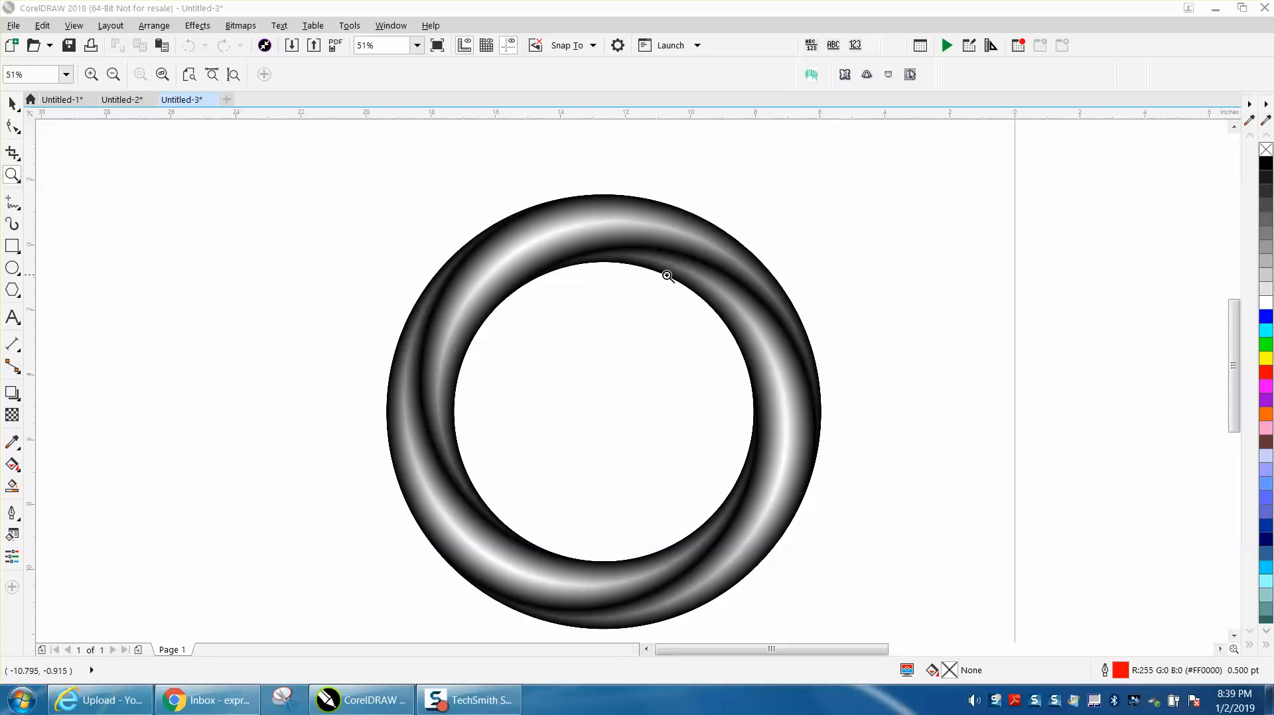
{"action": "mouse_move", "coordinate": [648, 589]}
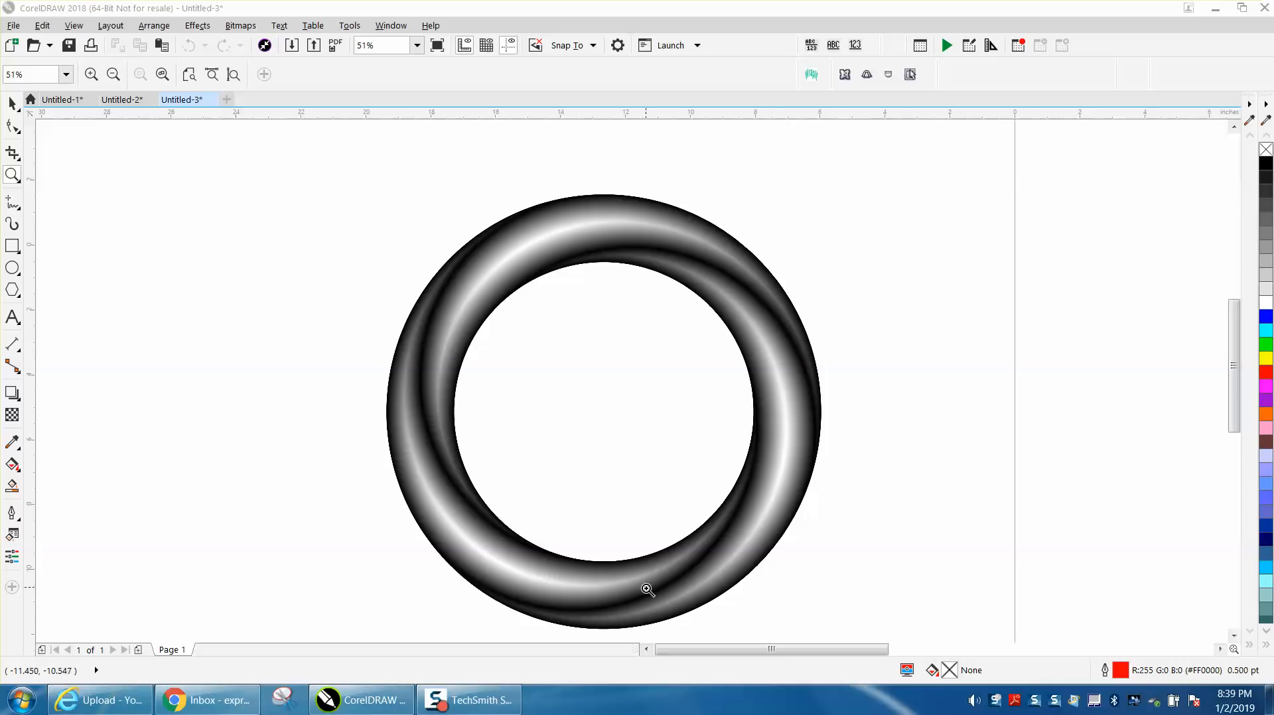
{"action": "mouse_move", "coordinate": [498, 367]}
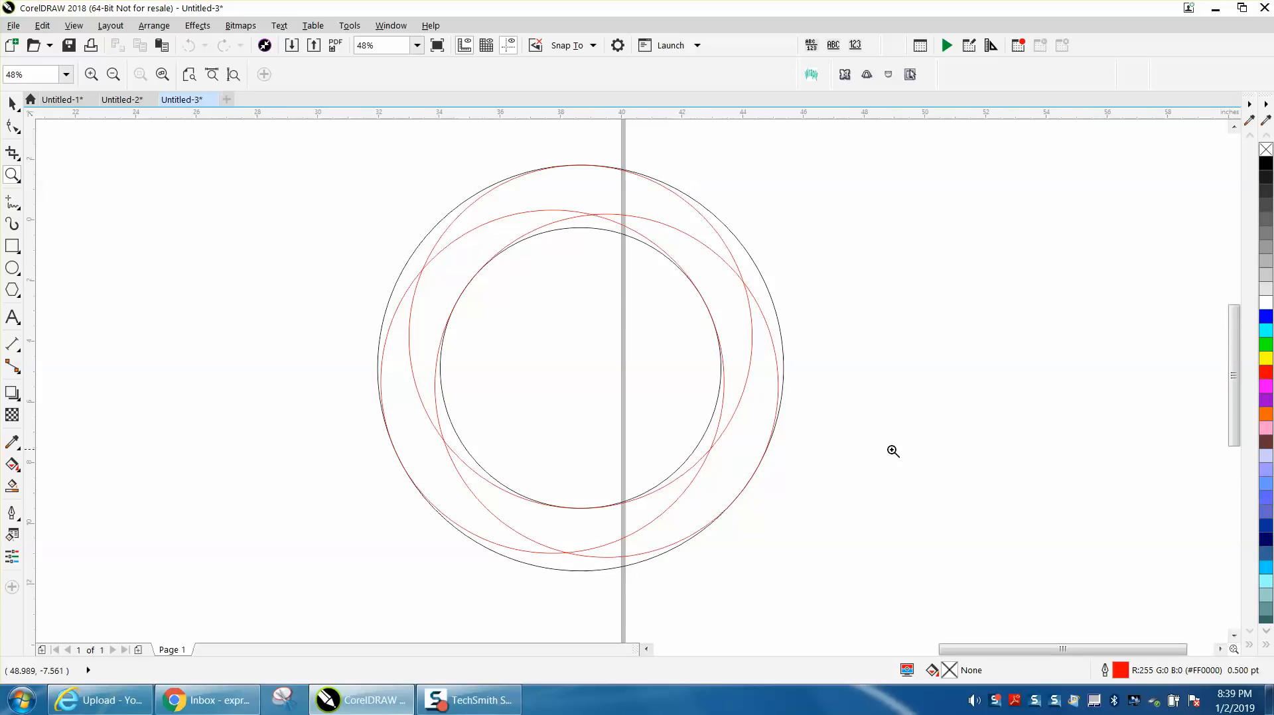
- Draw a large circle and a smaller concentric circle beside the framework with the Ellipse tool
{"action": "left_click", "coordinate": [111, 75]}
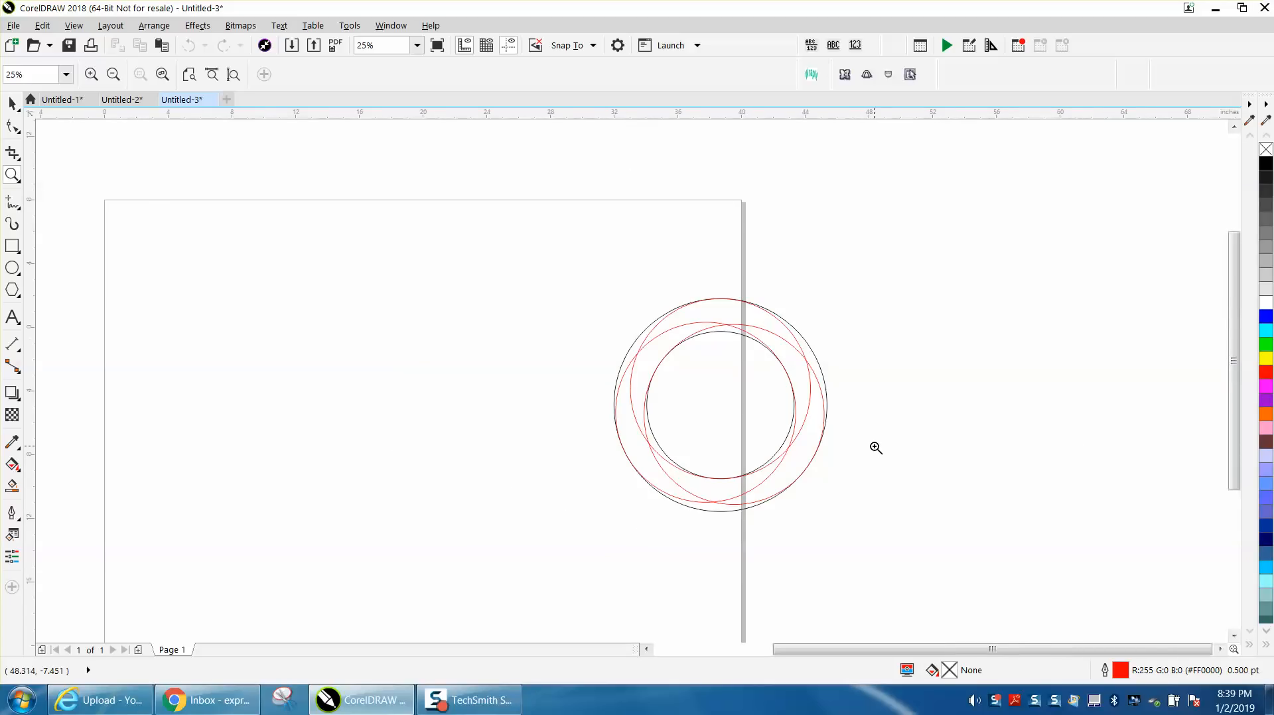
{"action": "left_click", "coordinate": [12, 268]}
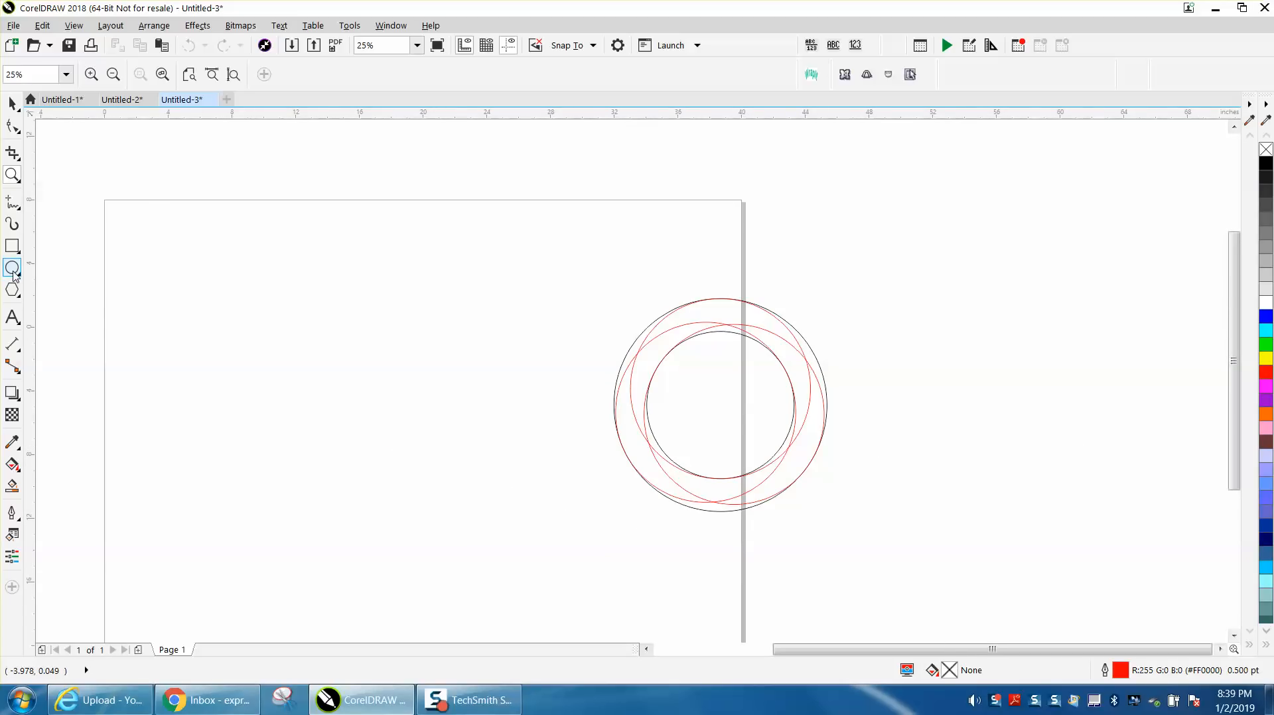
{"action": "left_click", "coordinate": [14, 268]}
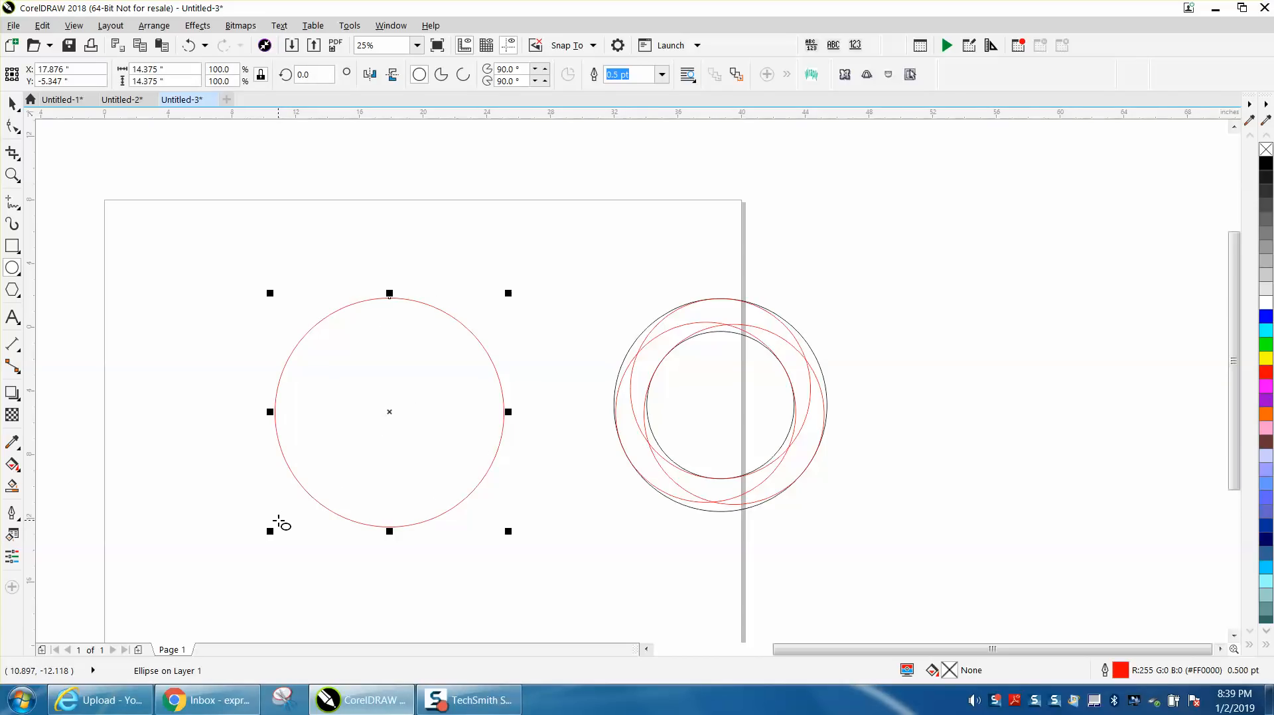
{"action": "left_click_drag", "start_coordinate": [389, 413], "coordinate": [422, 425]}
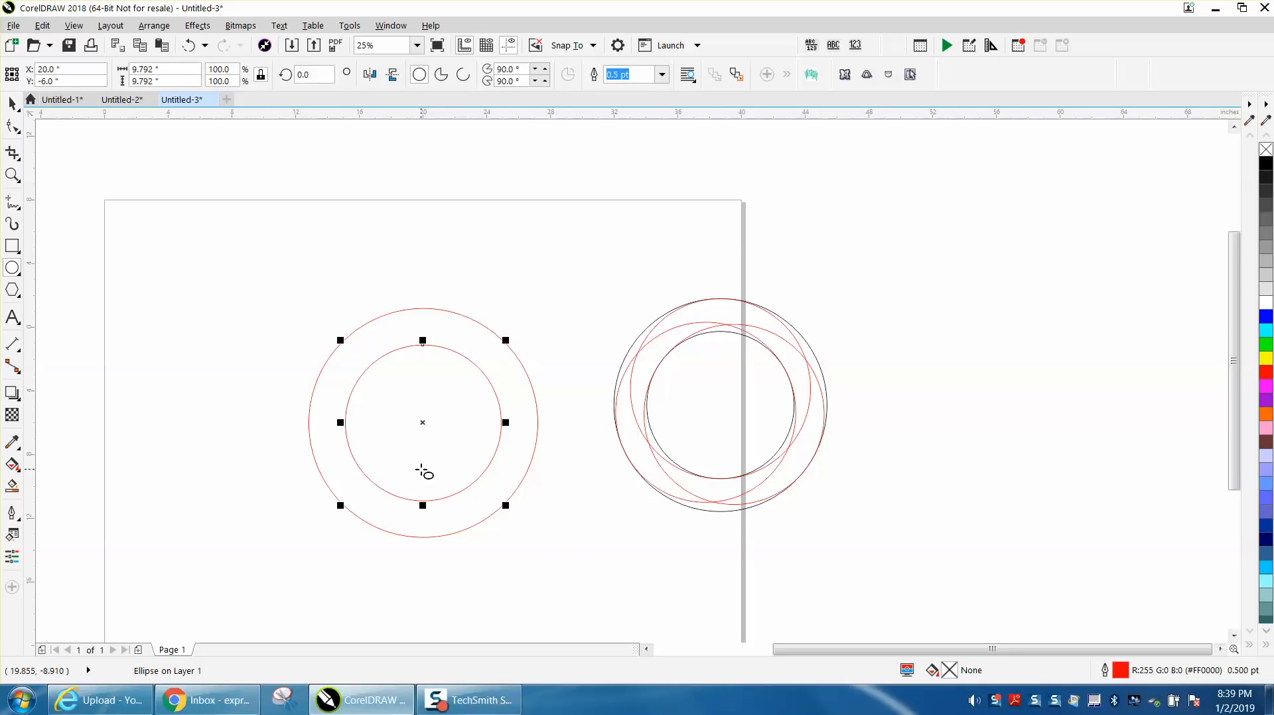
{"action": "mouse_move", "coordinate": [400, 283]}
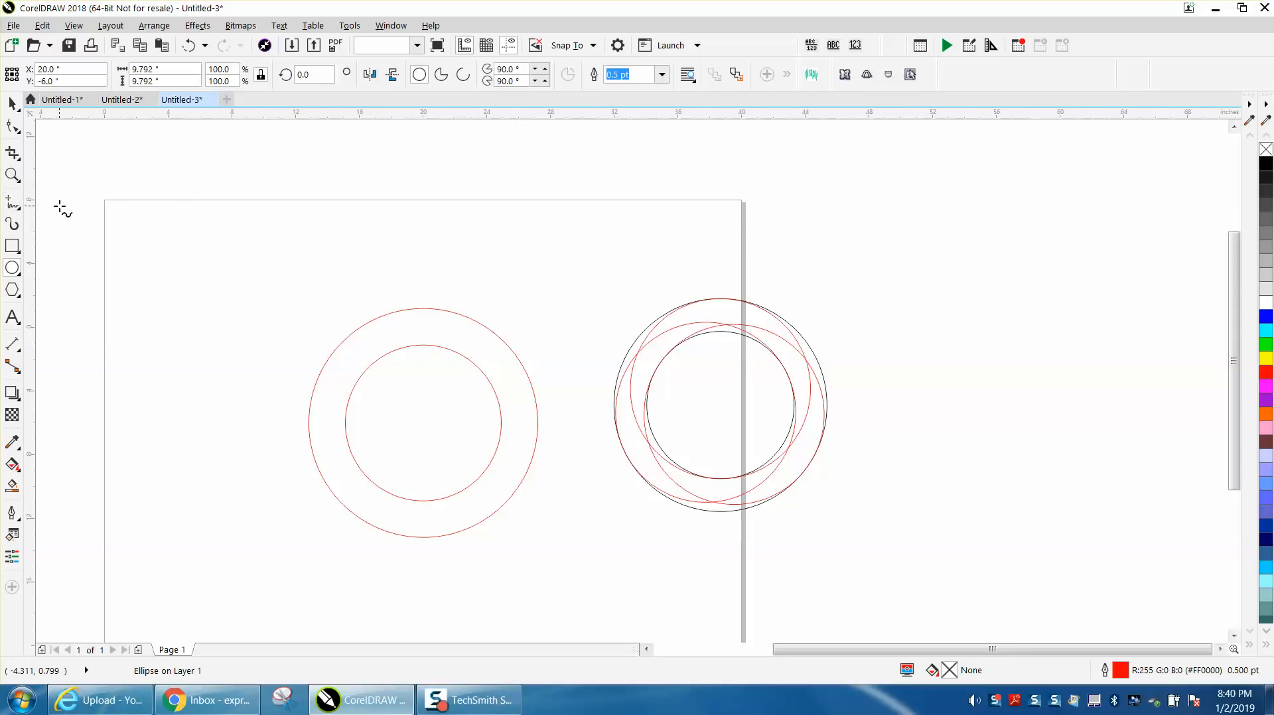
- Draw a short vertical 2-point line above the outer circle and rotate-duplicate it into three spokes at 120°
{"action": "left_click", "coordinate": [12, 199]}
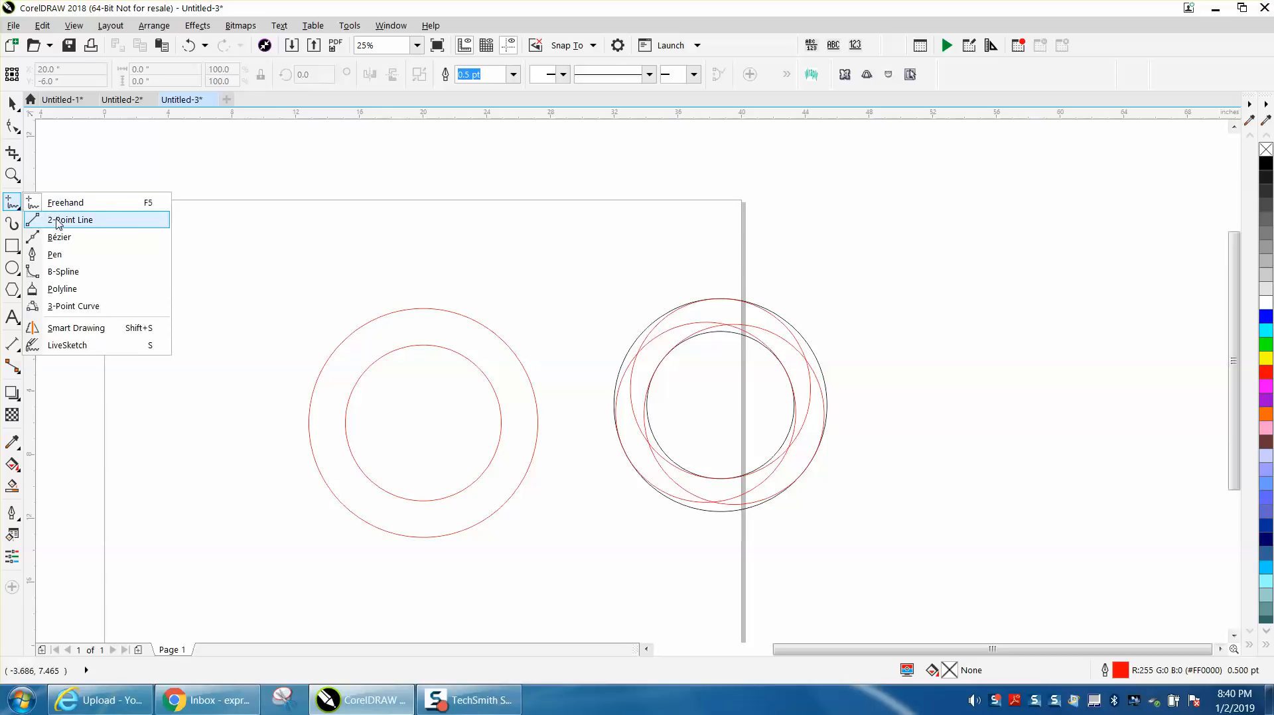
{"action": "left_click", "coordinate": [70, 219]}
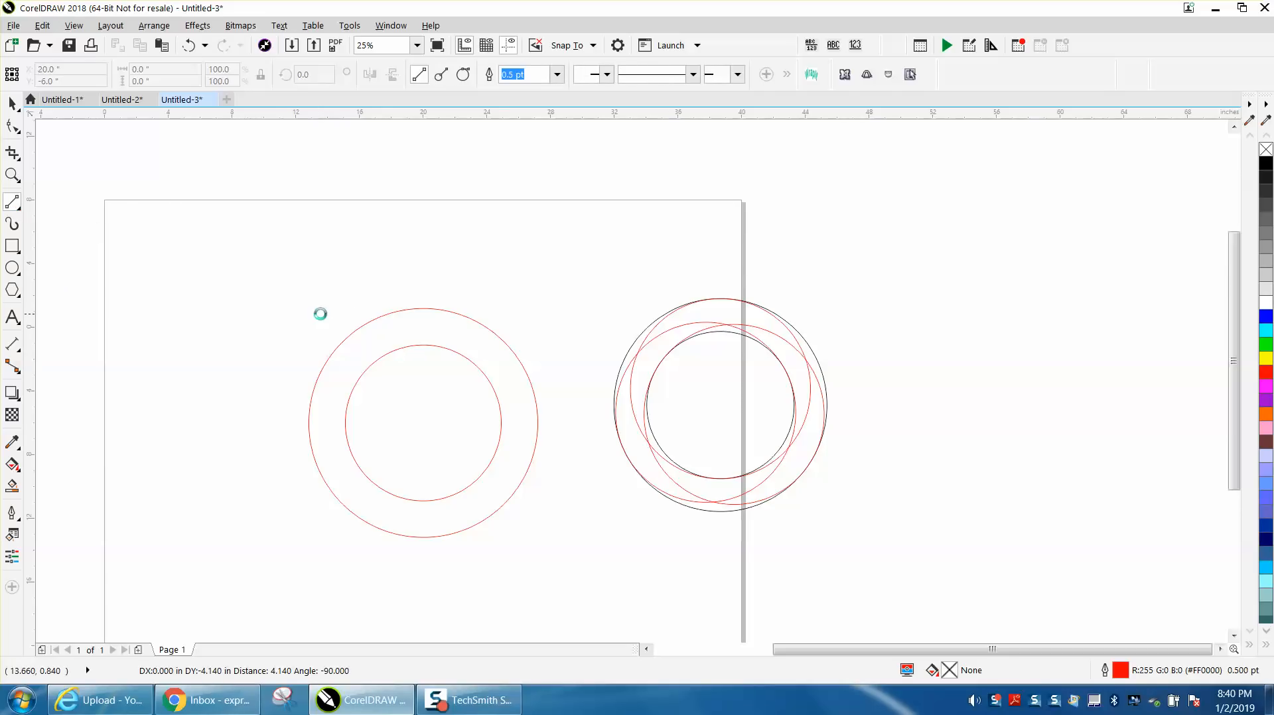
{"action": "left_click_drag", "start_coordinate": [422, 398], "coordinate": [422, 455]}
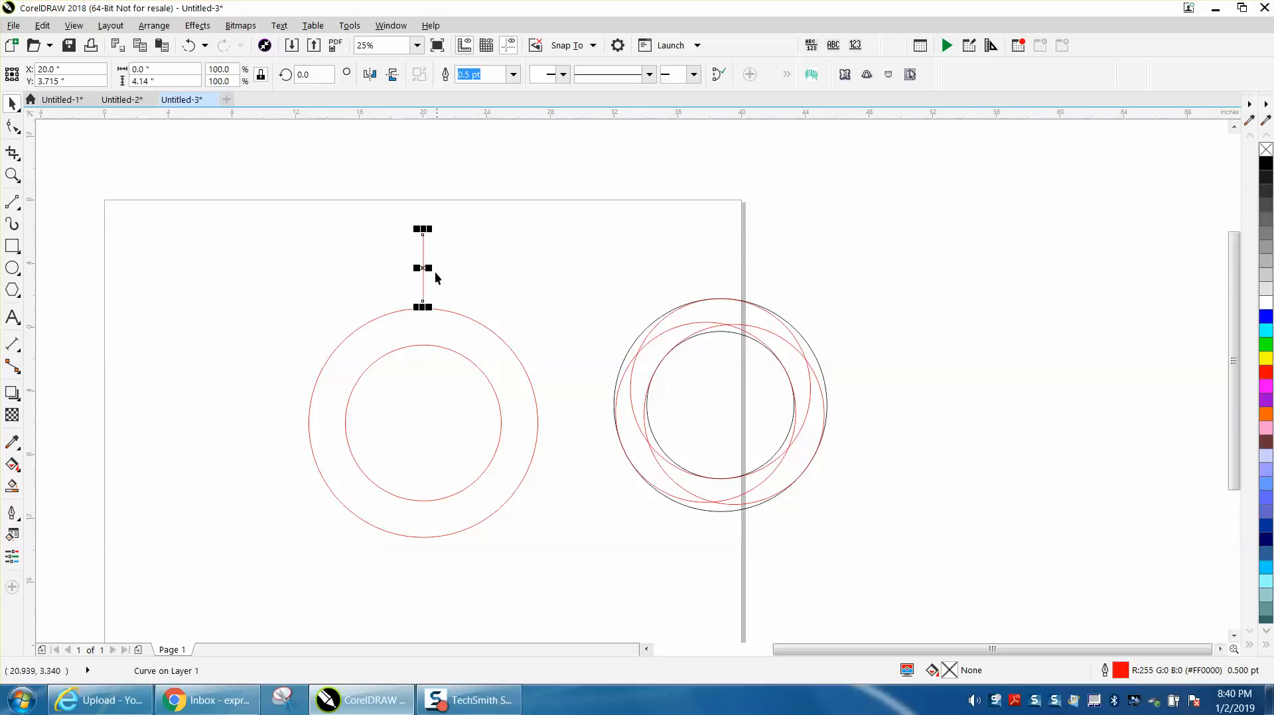
{"action": "left_click", "coordinate": [422, 268]}
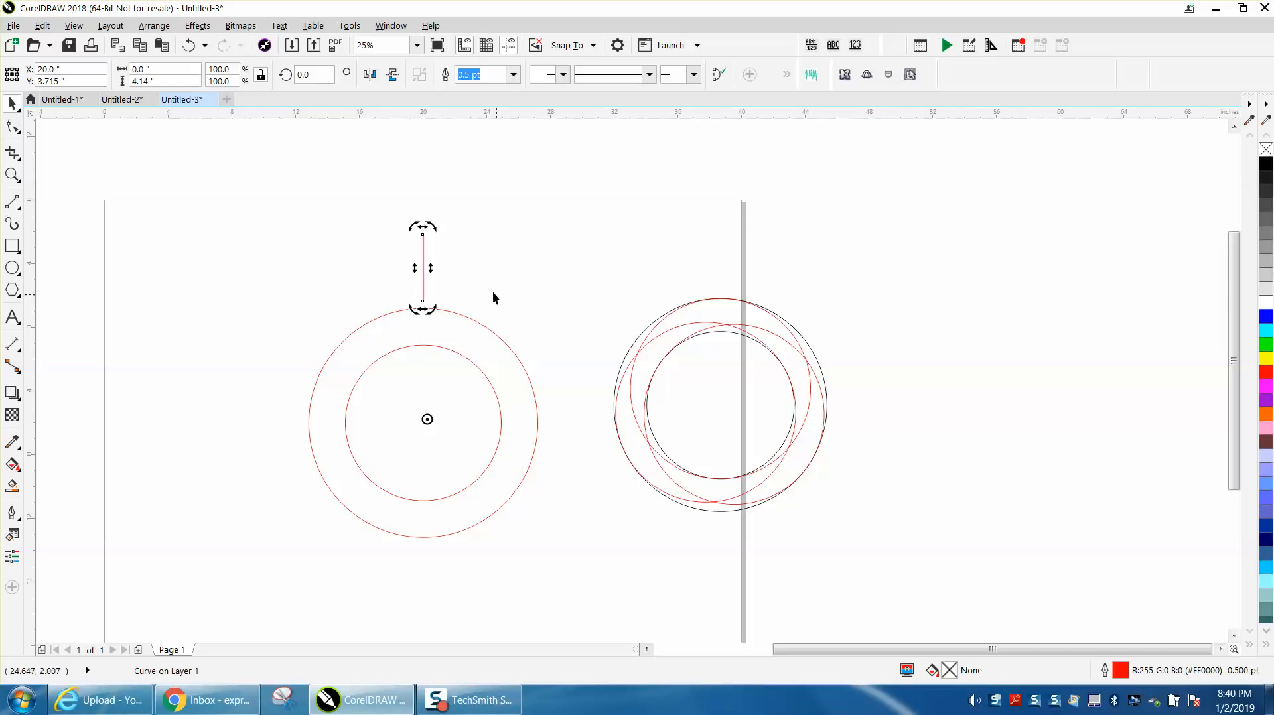
{"action": "left_click", "coordinate": [313, 75]}
{"action": "type", "text": "240"}
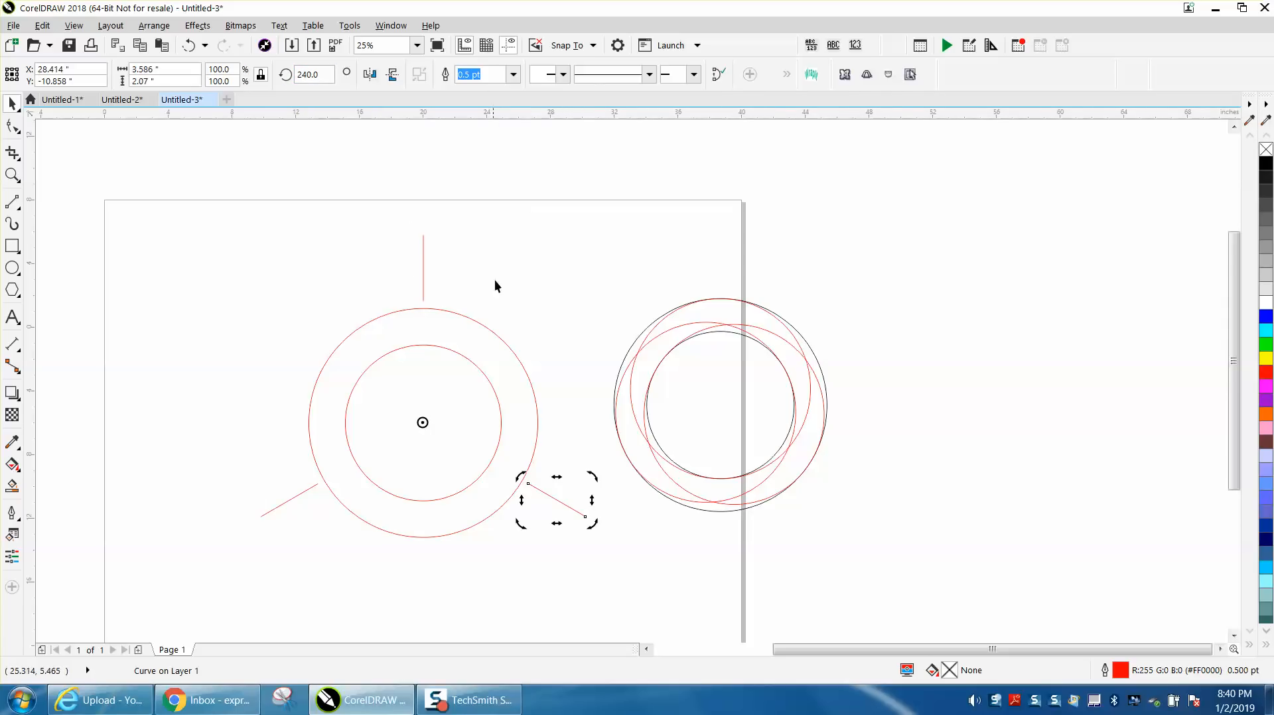
{"action": "mouse_move", "coordinate": [251, 222]}
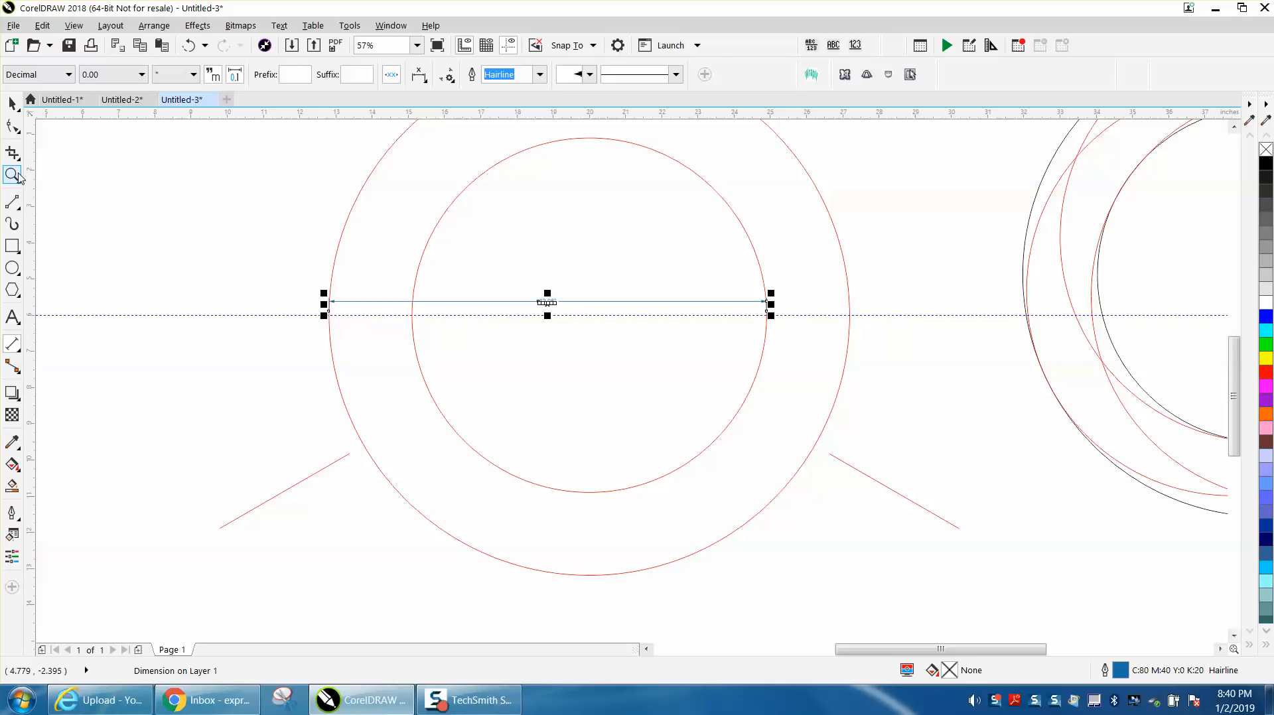
- Zoom the view out slightly after placing the guideline and dimension line
{"action": "left_click", "coordinate": [13, 176]}
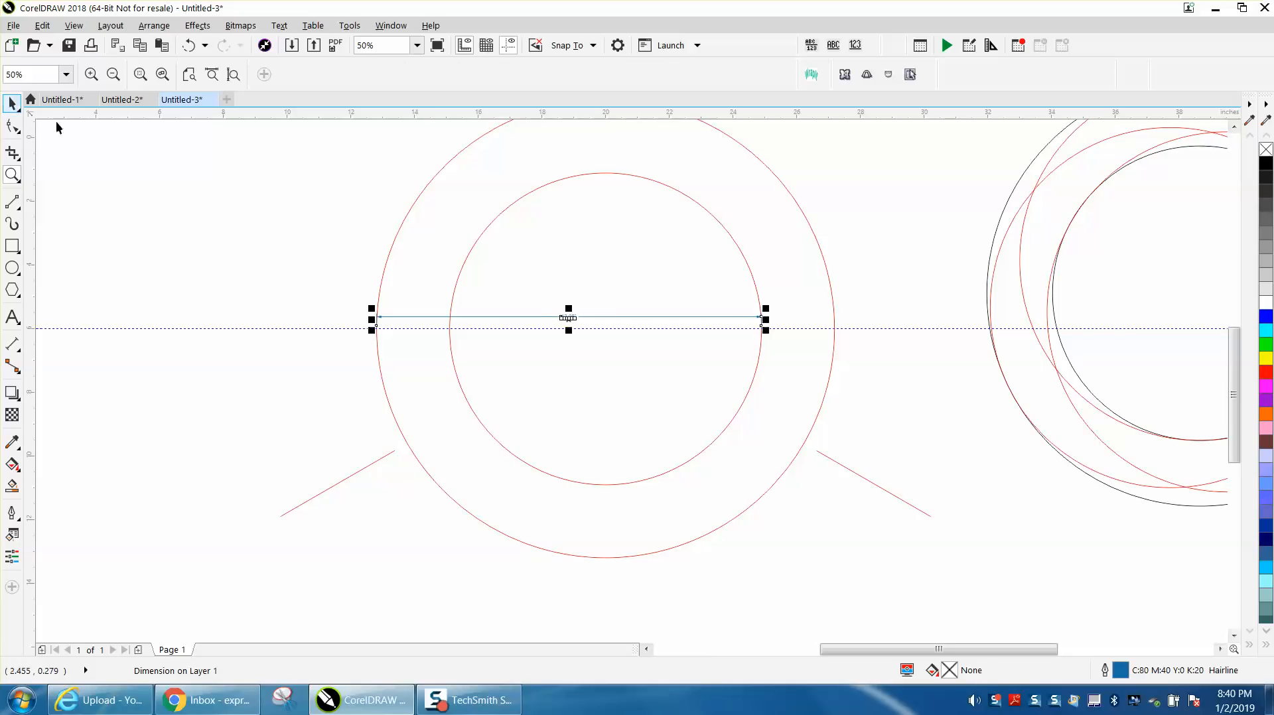
- Draw a 12.08-inch circle centered between the rings and drop an offset copy of it
{"action": "left_click", "coordinate": [12, 268]}
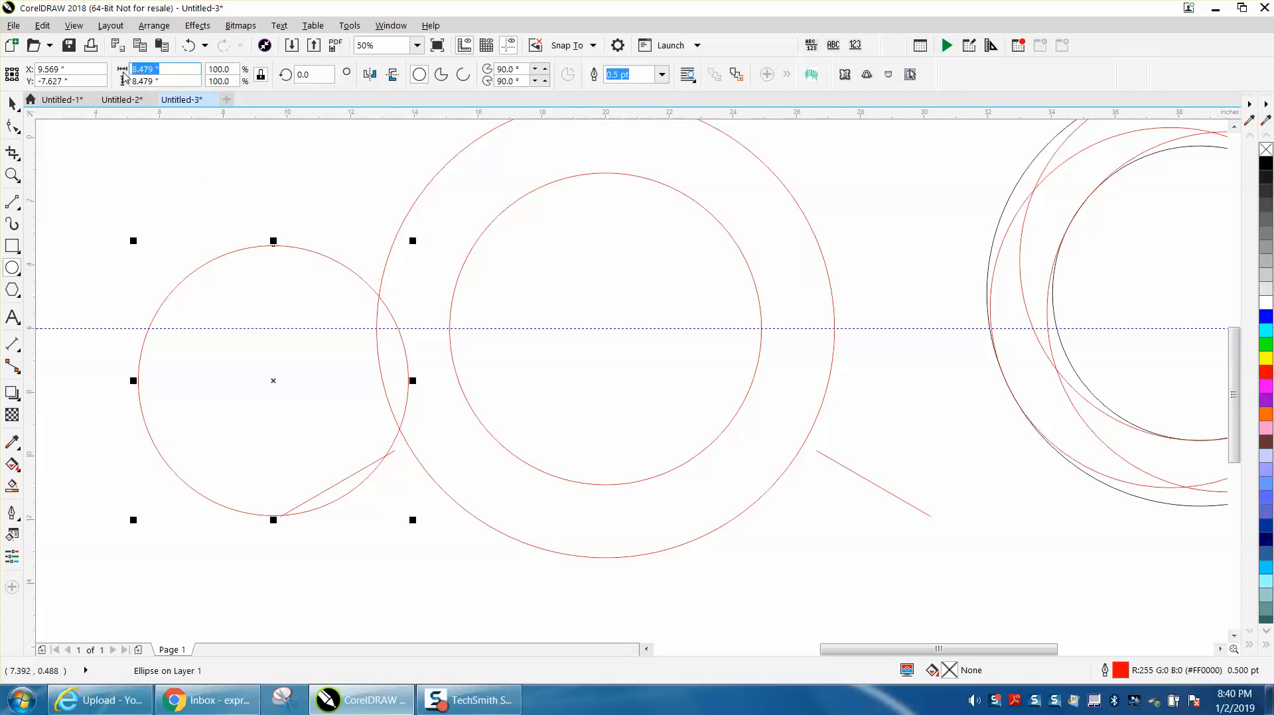
{"action": "type", "text": "12.08 \""}
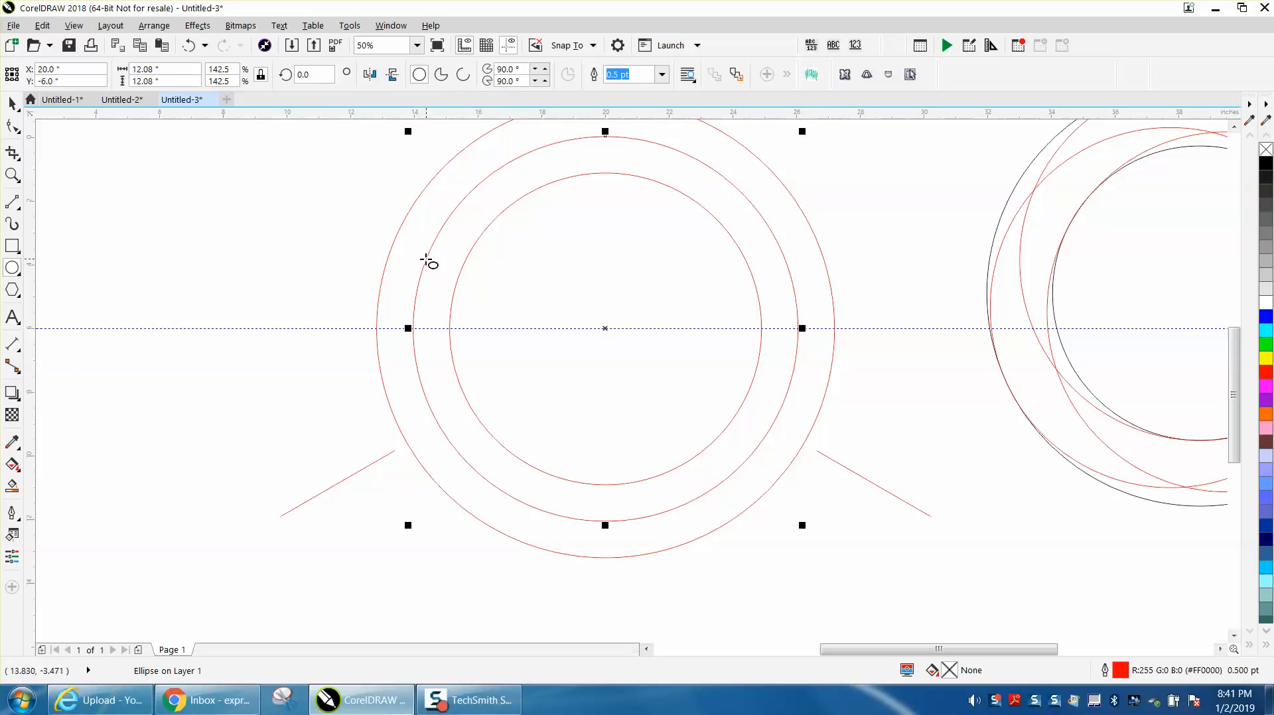
{"action": "mouse_move", "coordinate": [436, 439]}
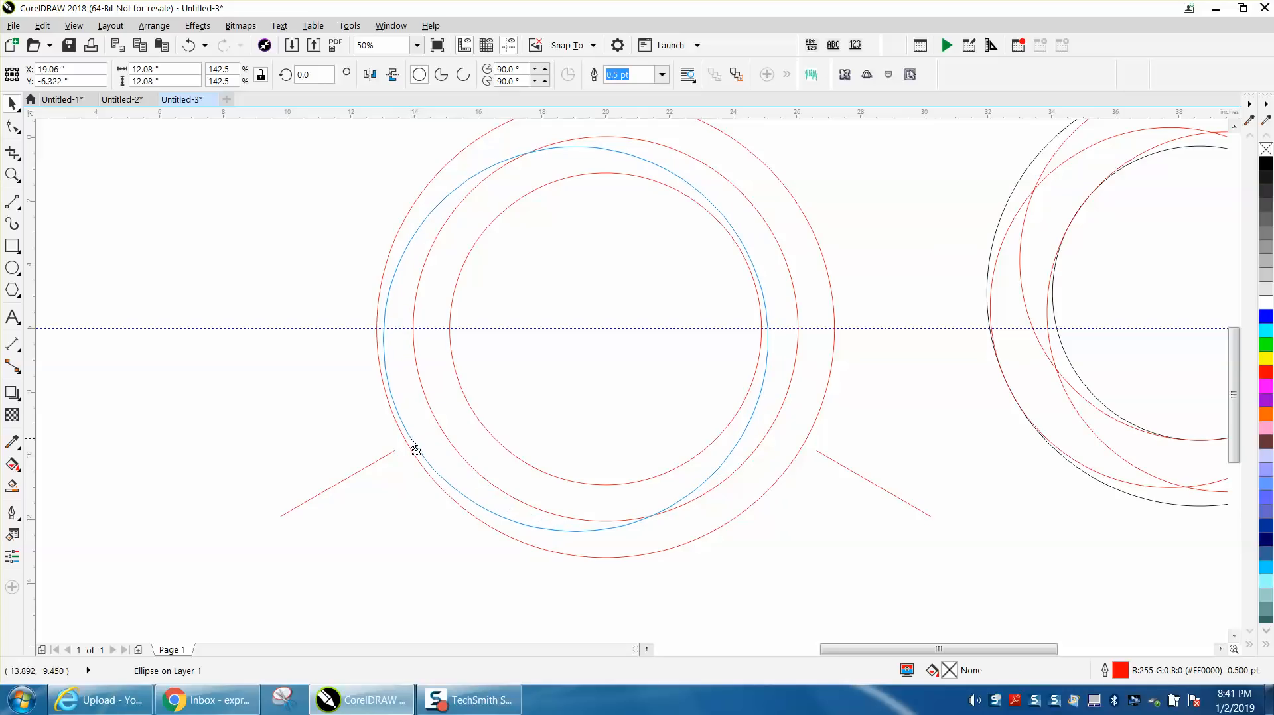
{"action": "left_click", "coordinate": [414, 444]}
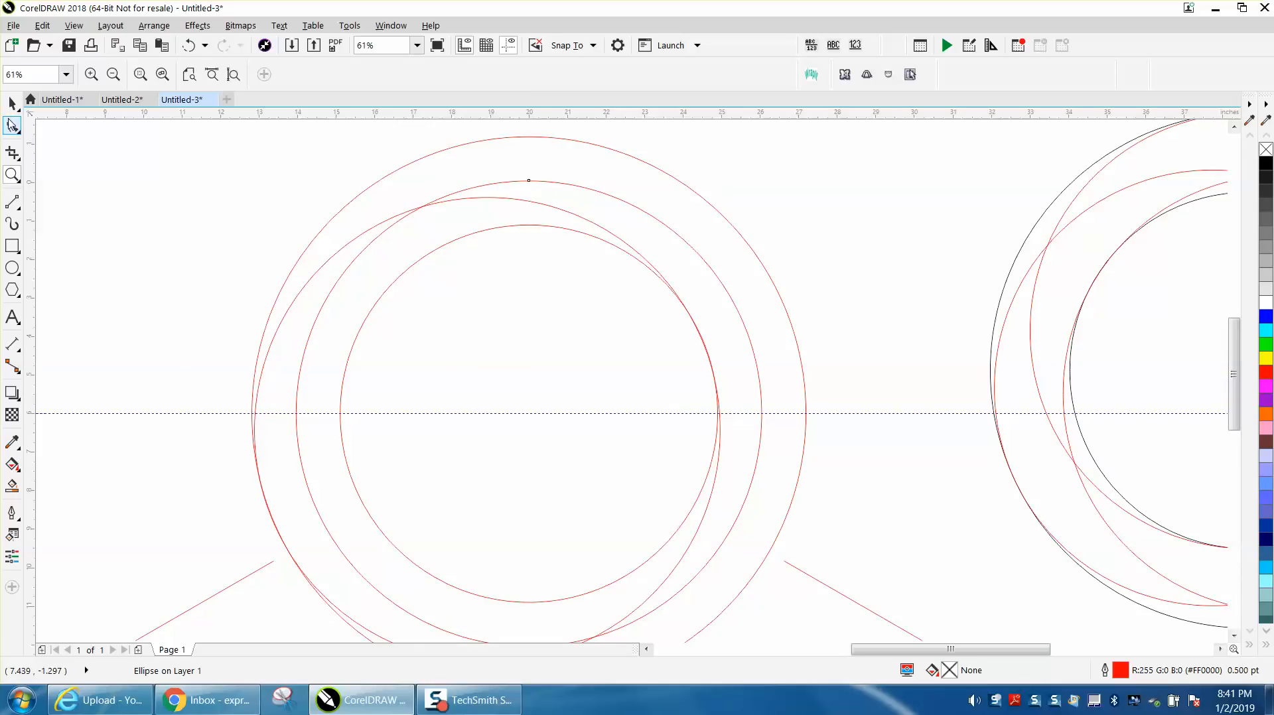
- Move the middle circle copy up to touch the outer circle's top and rotate it around the center
{"action": "left_click", "coordinate": [528, 180]}
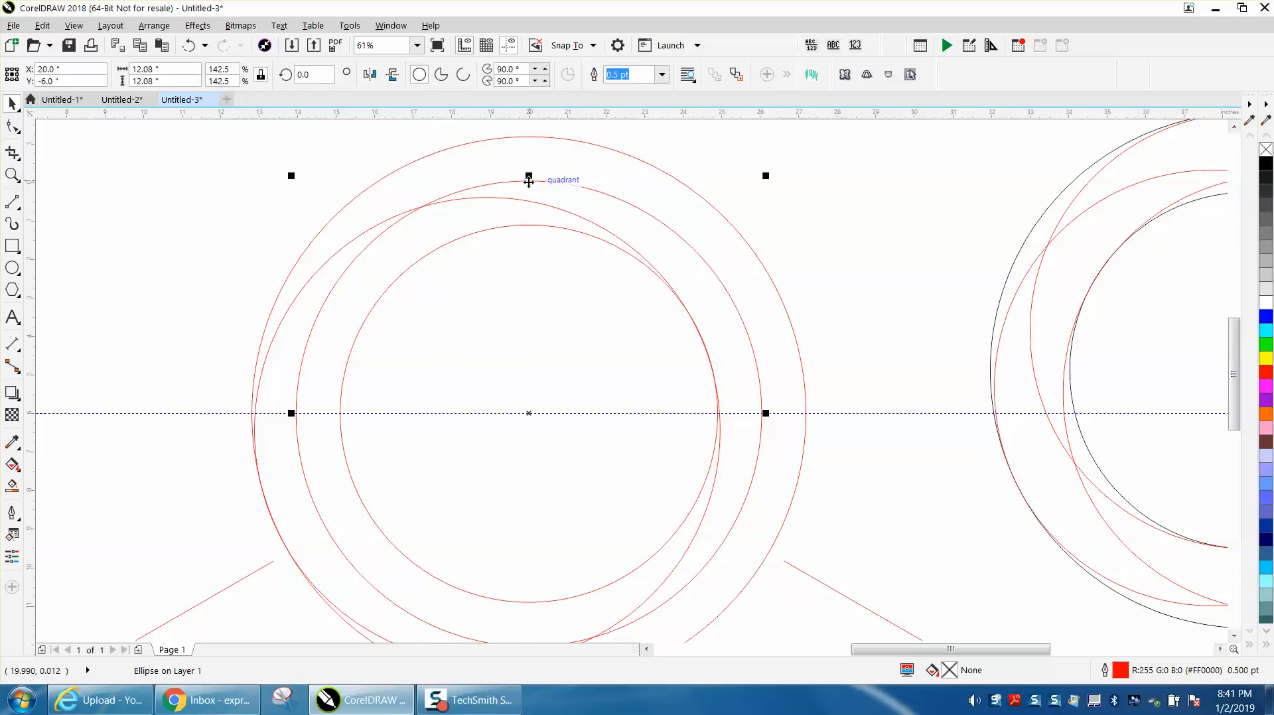
{"action": "left_click_drag", "start_coordinate": [528, 179], "coordinate": [528, 137]}
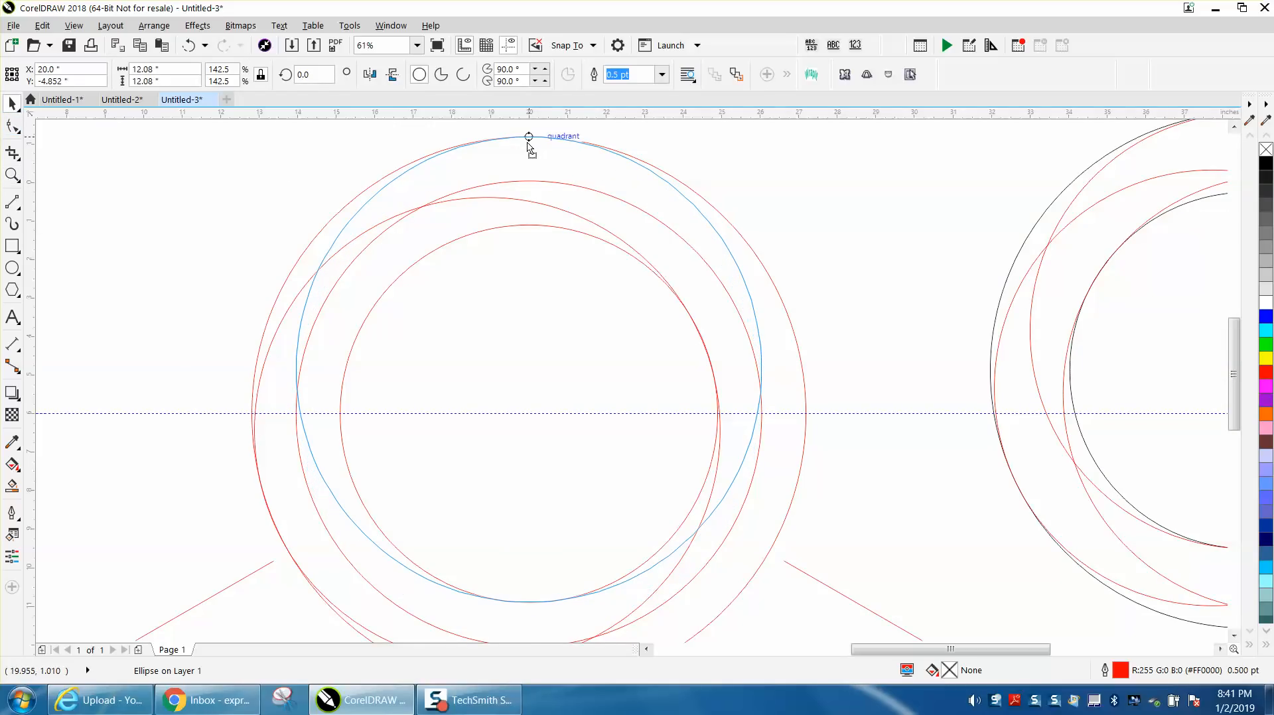
{"action": "left_click", "coordinate": [530, 137]}
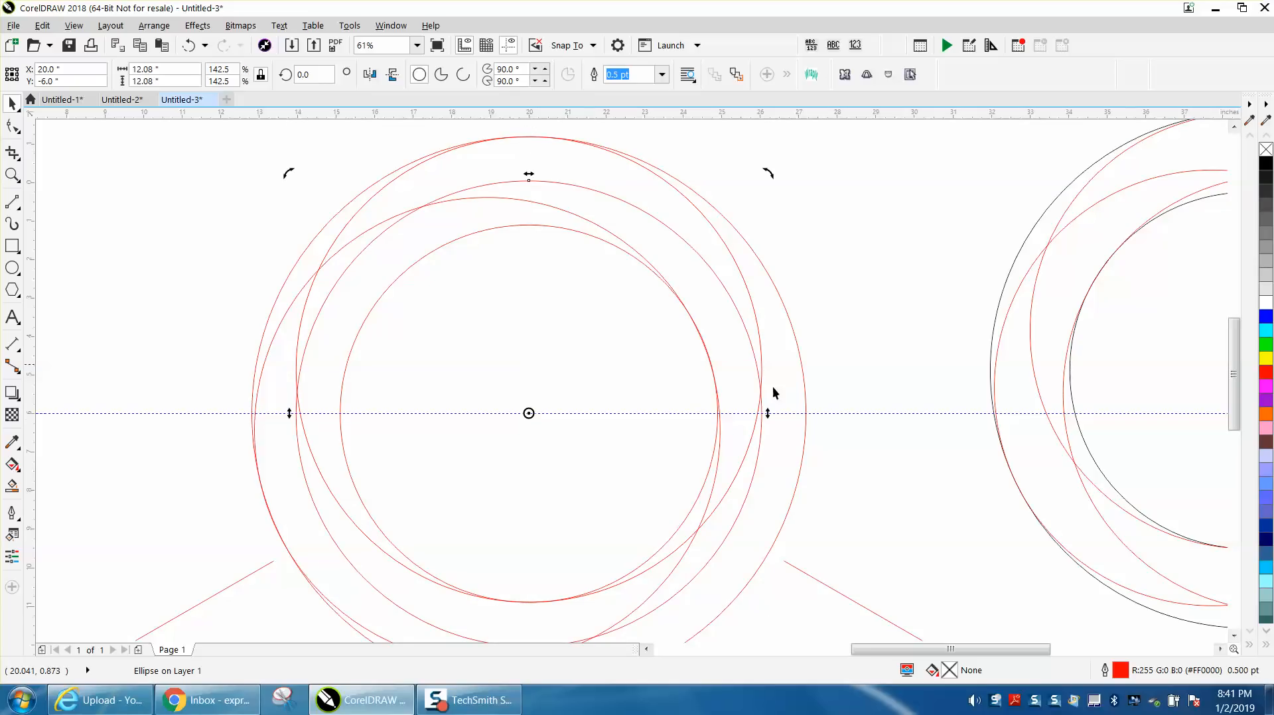
{"action": "mouse_move", "coordinate": [810, 512]}
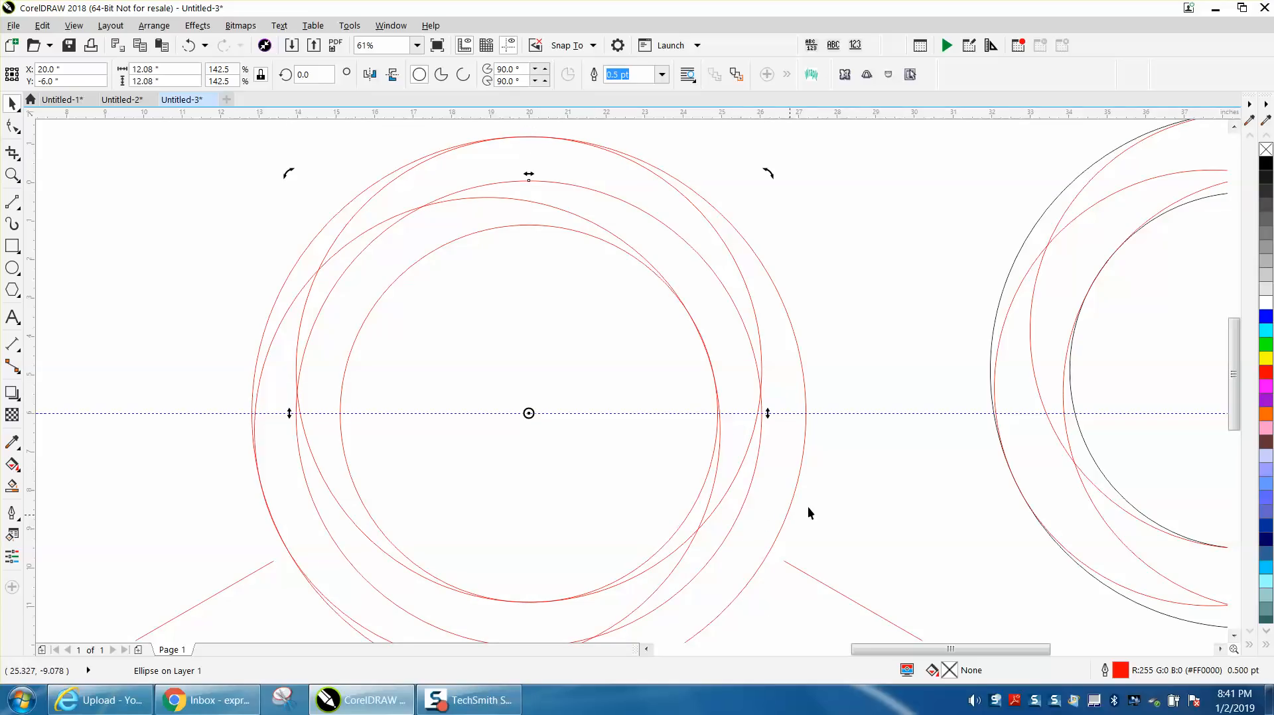
{"action": "left_click", "coordinate": [735, 522]}
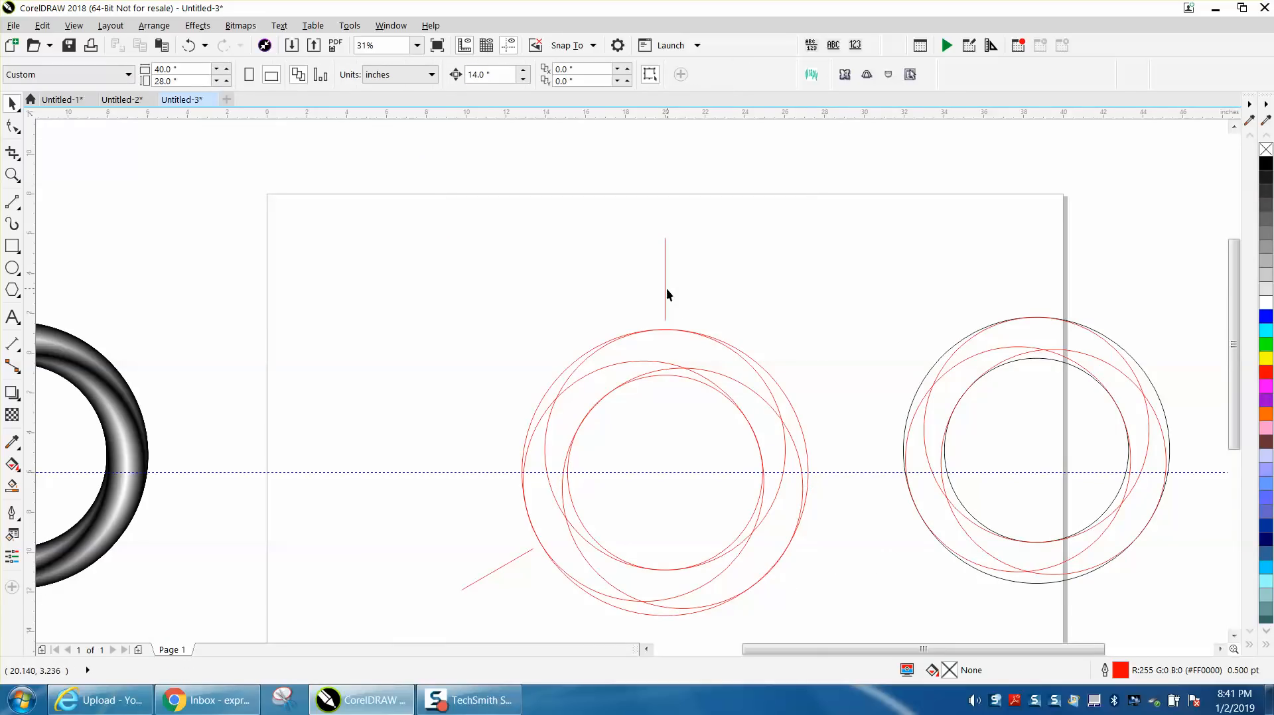
{"action": "mouse_move", "coordinate": [668, 302]}
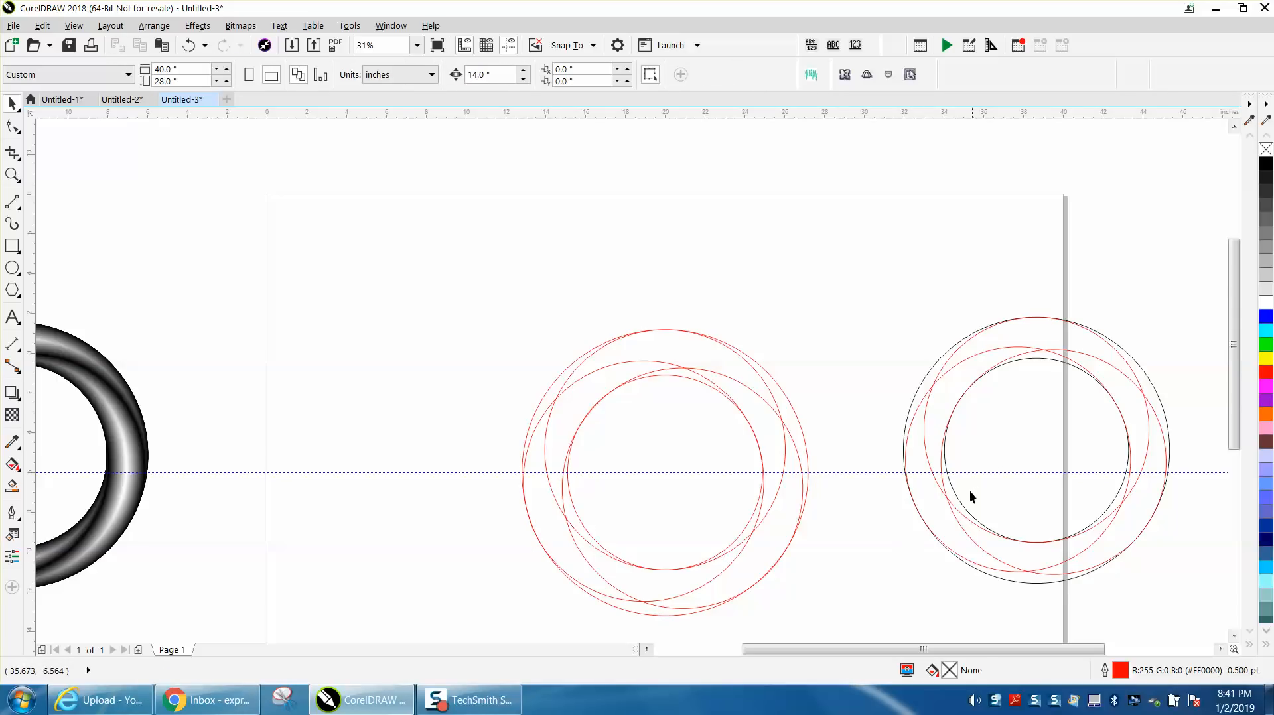
- Marquee-select the five construction circles and move them into place over the framework
{"action": "left_click_drag", "start_coordinate": [972, 496], "coordinate": [857, 622]}
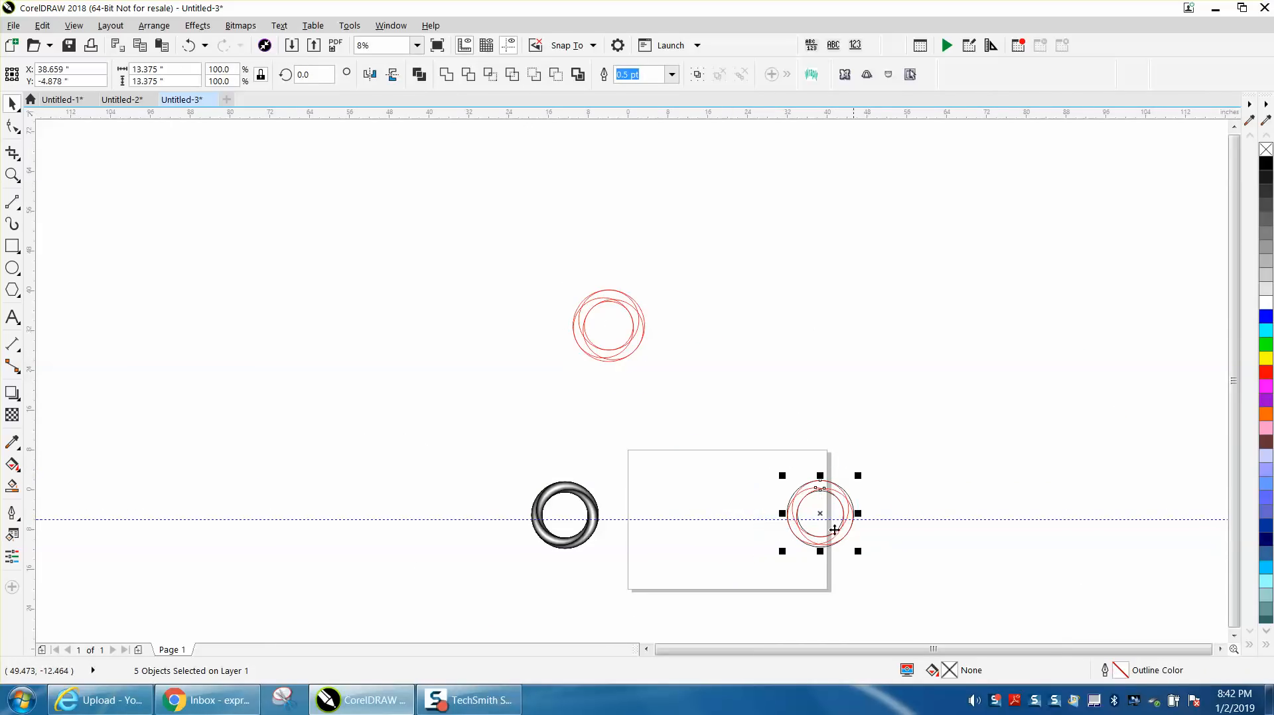
{"action": "left_click_drag", "start_coordinate": [819, 513], "coordinate": [739, 514]}
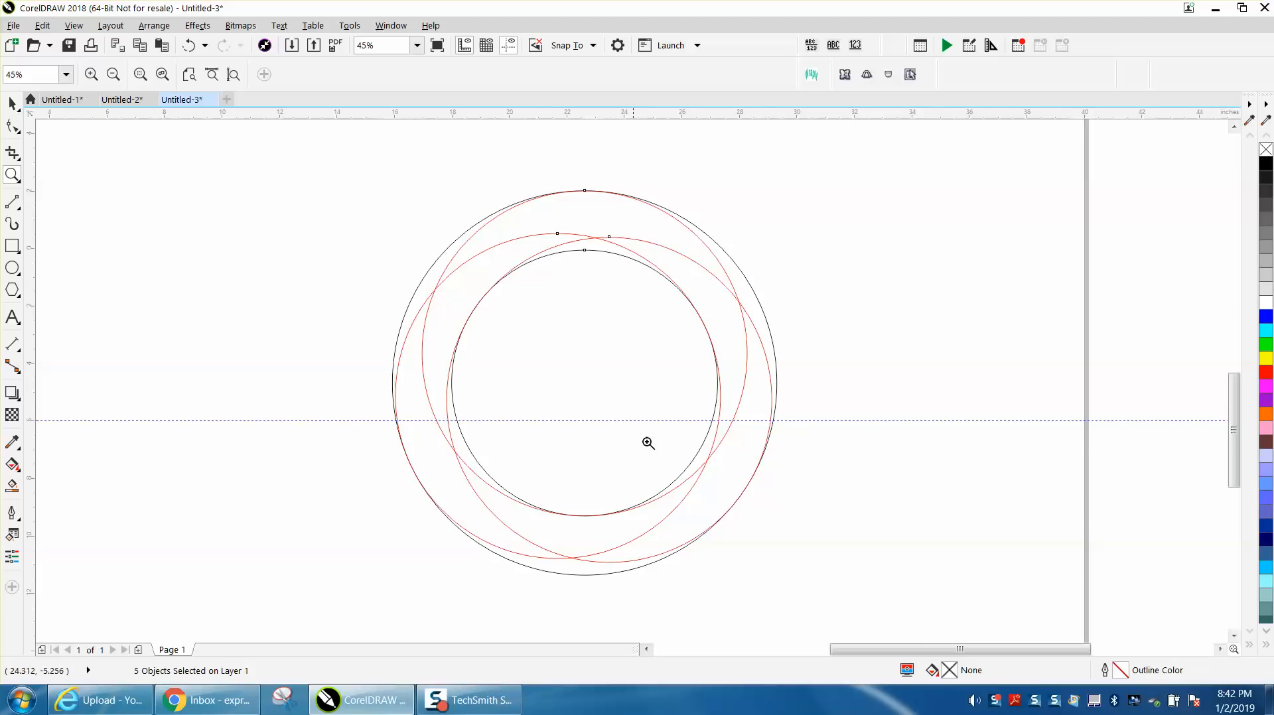
{"action": "mouse_move", "coordinate": [436, 422]}
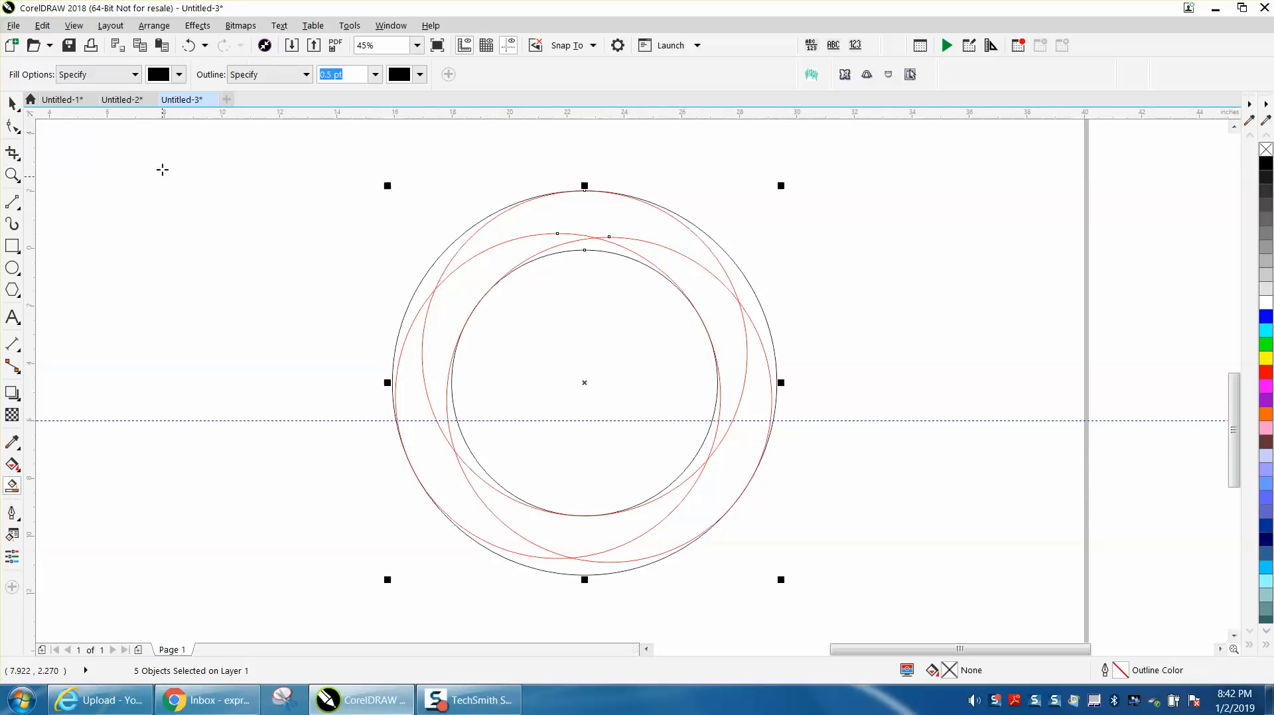
- Fill the left crescent between the circles with Red Brown from the fill colour picker
{"action": "left_click", "coordinate": [178, 74]}
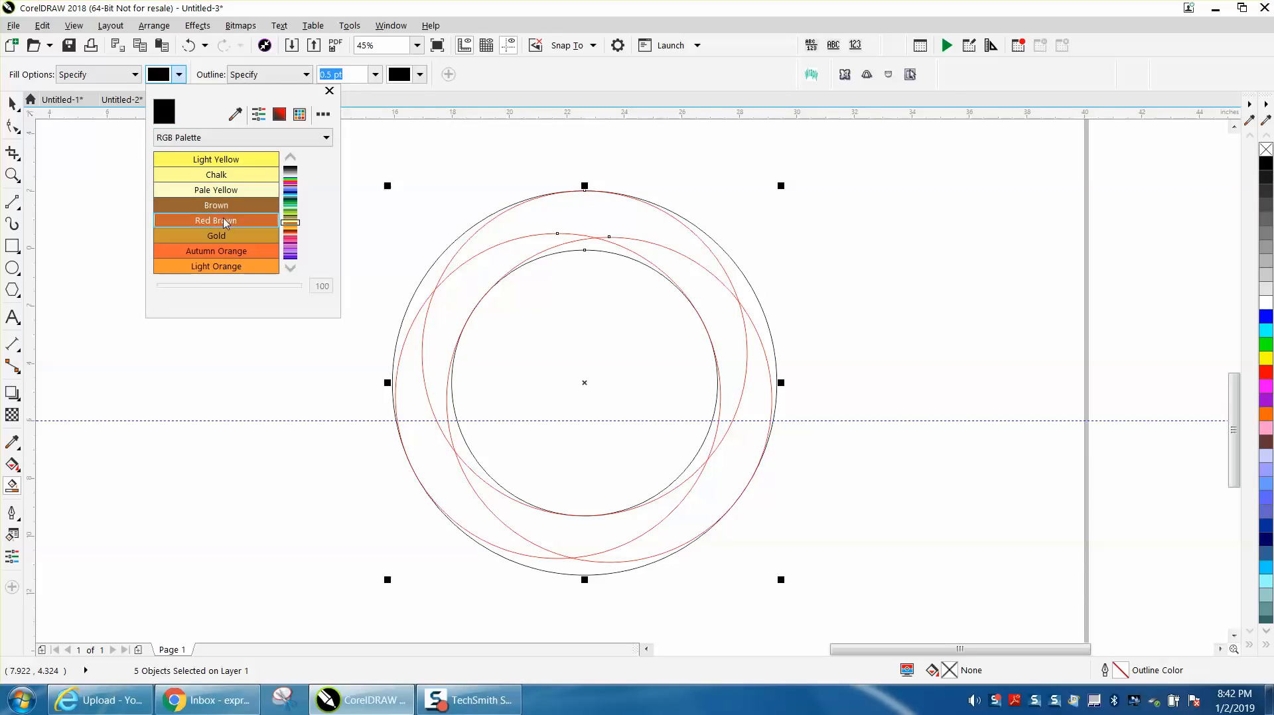
{"action": "left_click", "coordinate": [215, 220]}
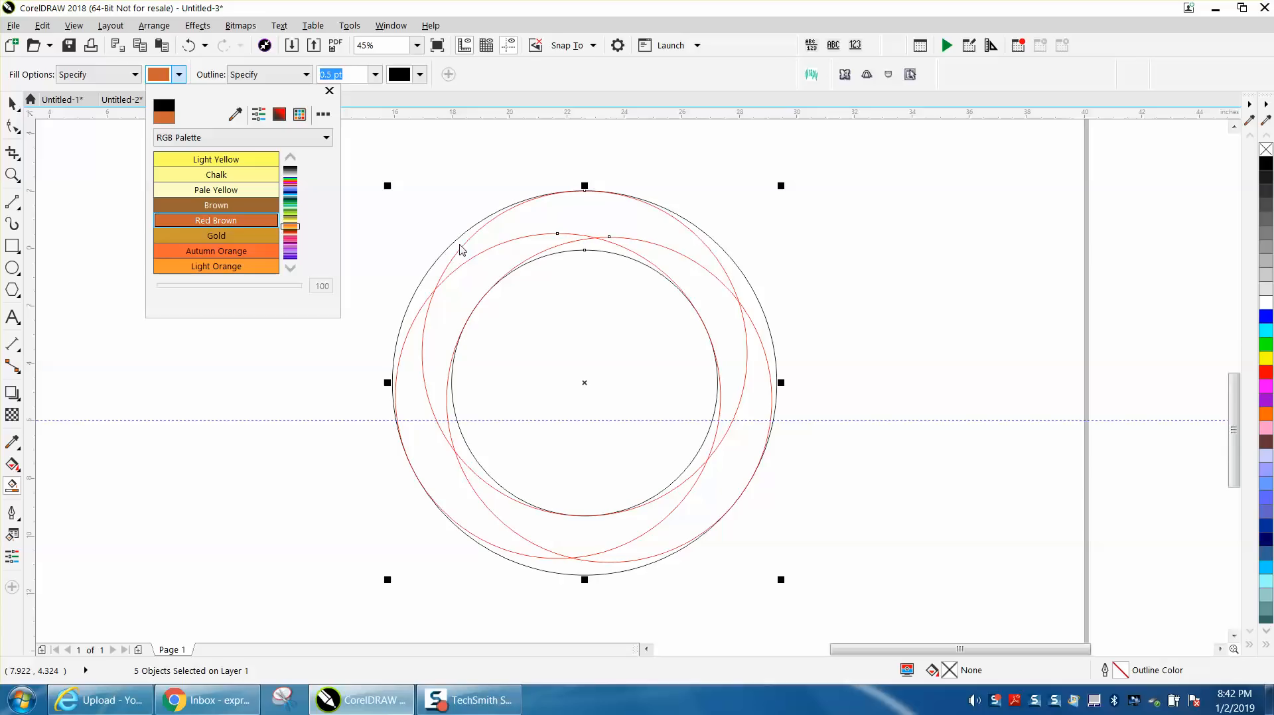
{"action": "left_click", "coordinate": [329, 90]}
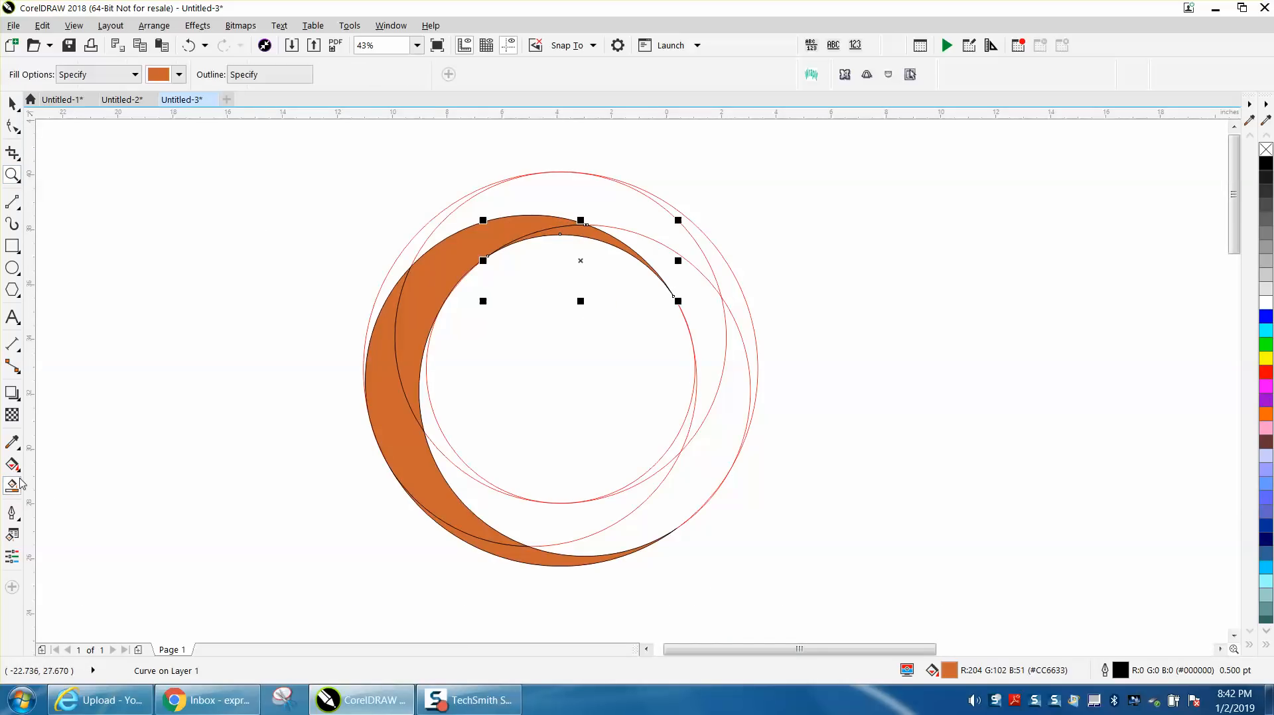
{"action": "left_click", "coordinate": [178, 74]}
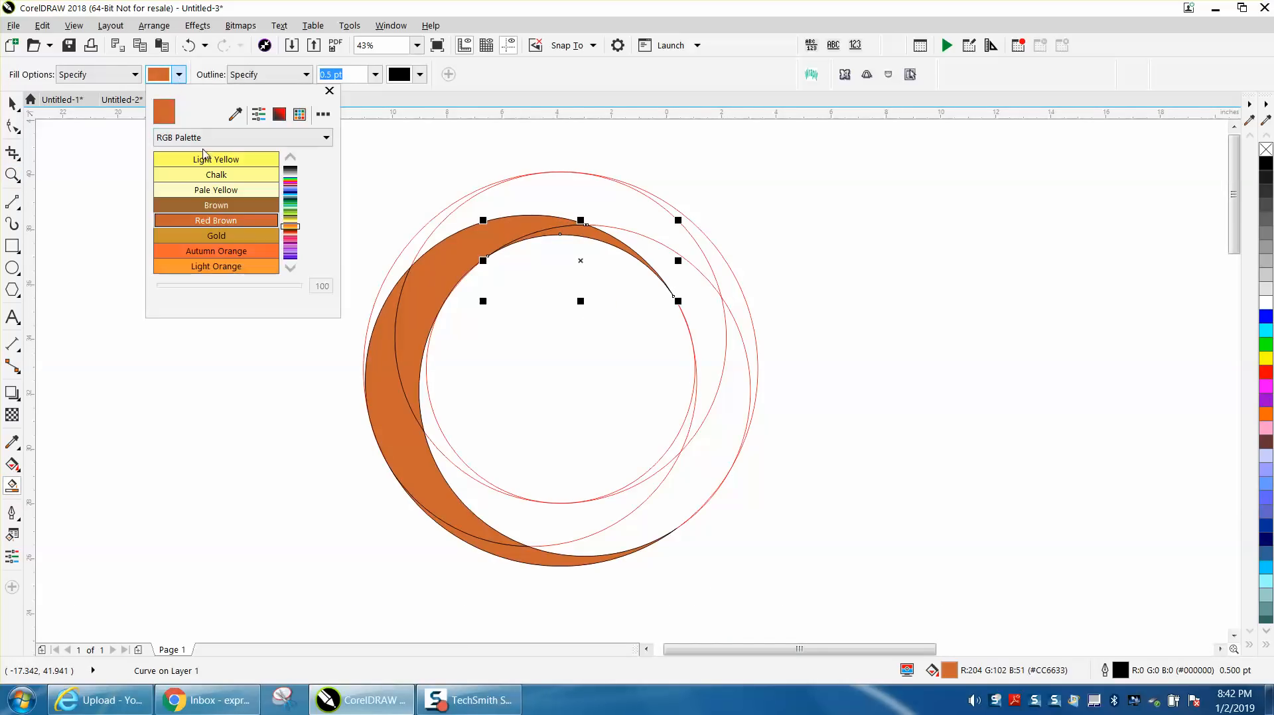
{"action": "mouse_move", "coordinate": [215, 205]}
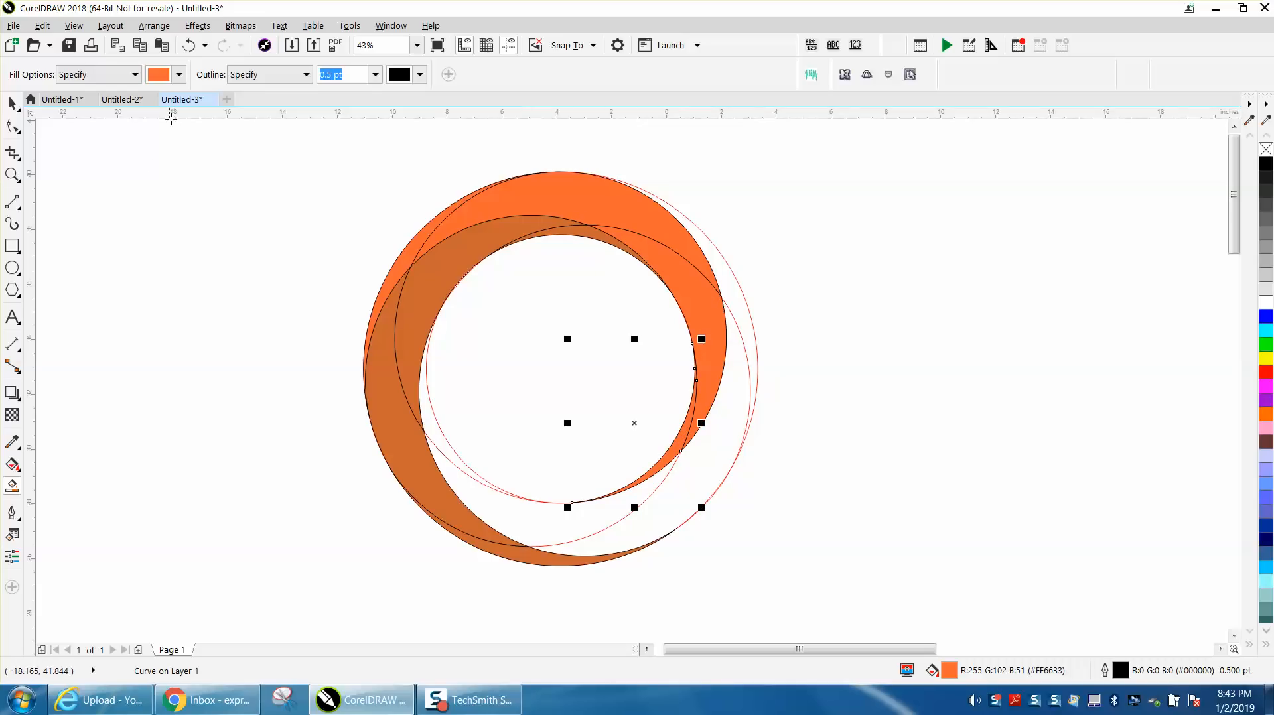
- Fill the lower-right crescent with Light Yellow
{"action": "left_click", "coordinate": [178, 75]}
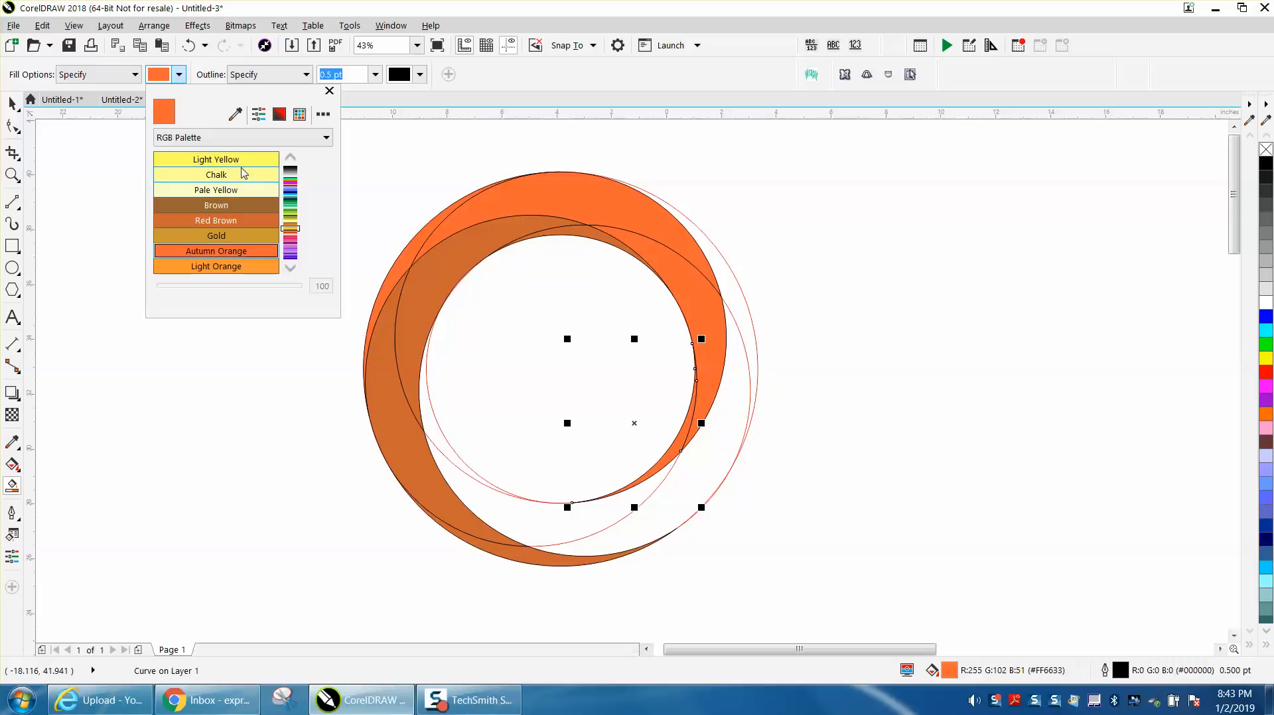
{"action": "left_click", "coordinate": [215, 158]}
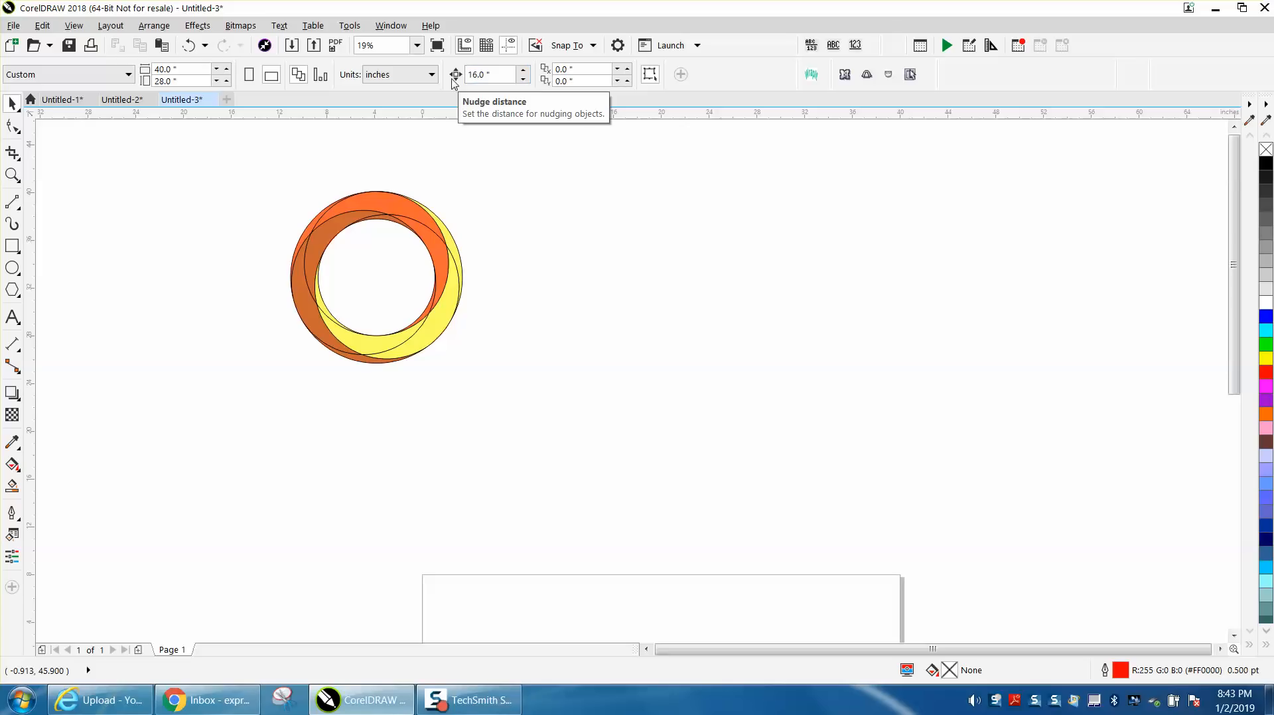
- Drag the red-brown crescent below the ring and the yellow crescent to the left of the circles
{"action": "left_click", "coordinate": [355, 203]}
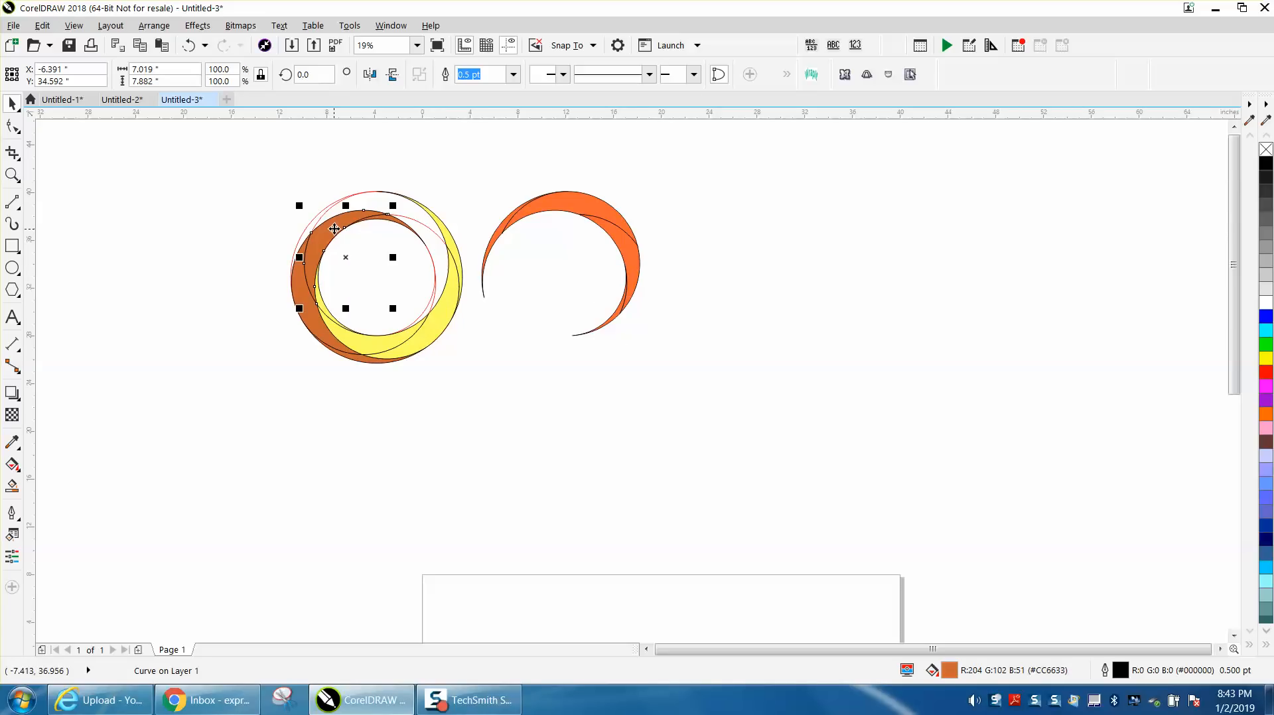
{"action": "left_click_drag", "start_coordinate": [345, 257], "coordinate": [327, 483]}
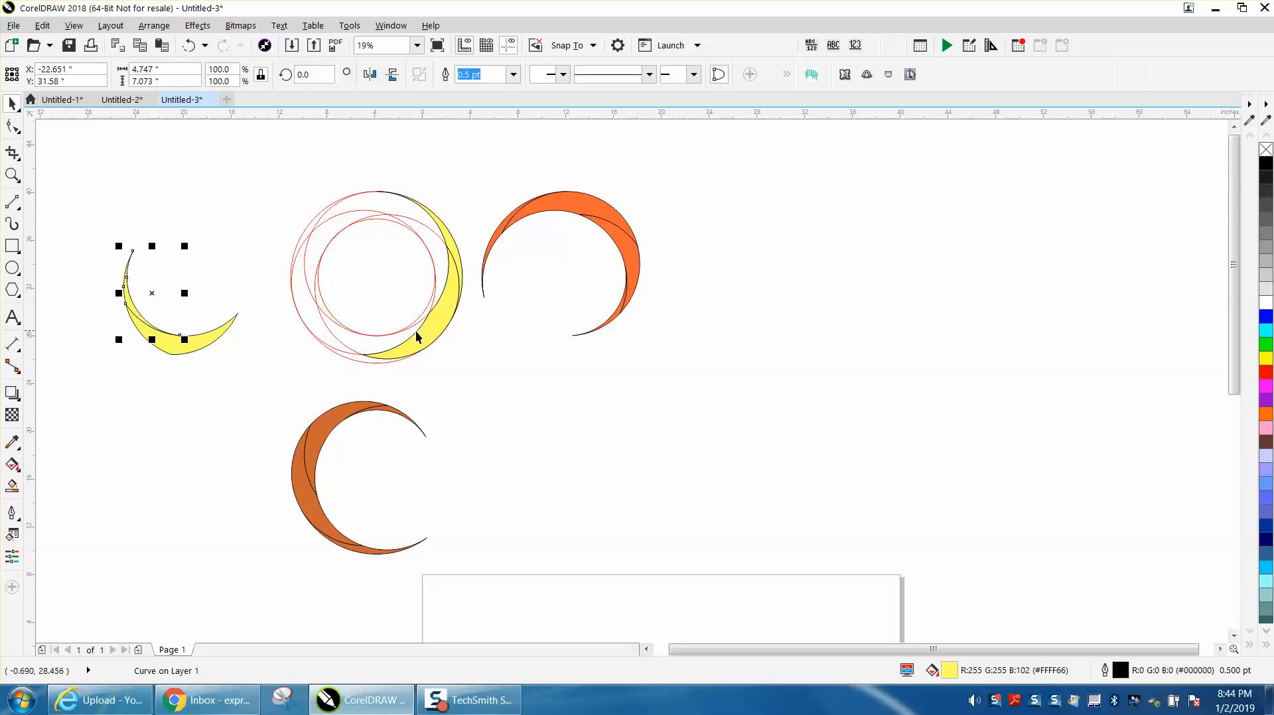
{"action": "left_click_drag", "start_coordinate": [175, 292], "coordinate": [227, 256]}
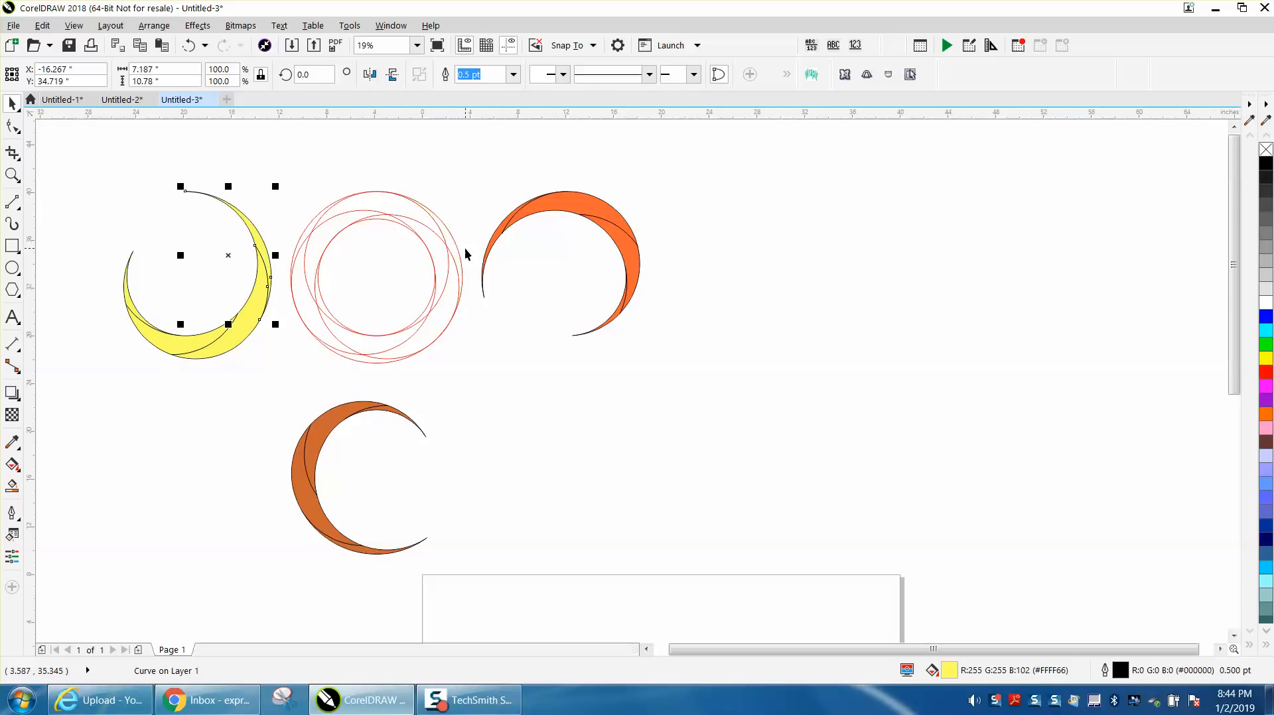
{"action": "mouse_move", "coordinate": [511, 223]}
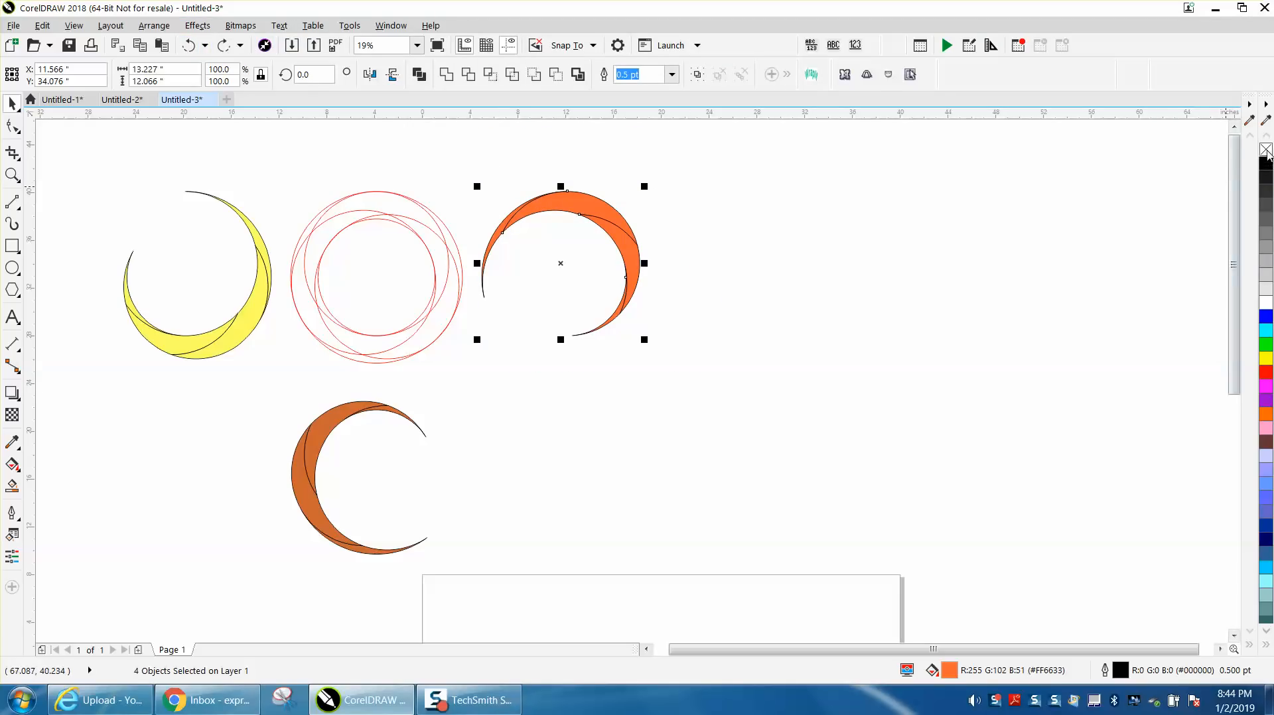
- Set the orange crescent to No Fill so only its outline remains
{"action": "left_click", "coordinate": [1266, 150]}
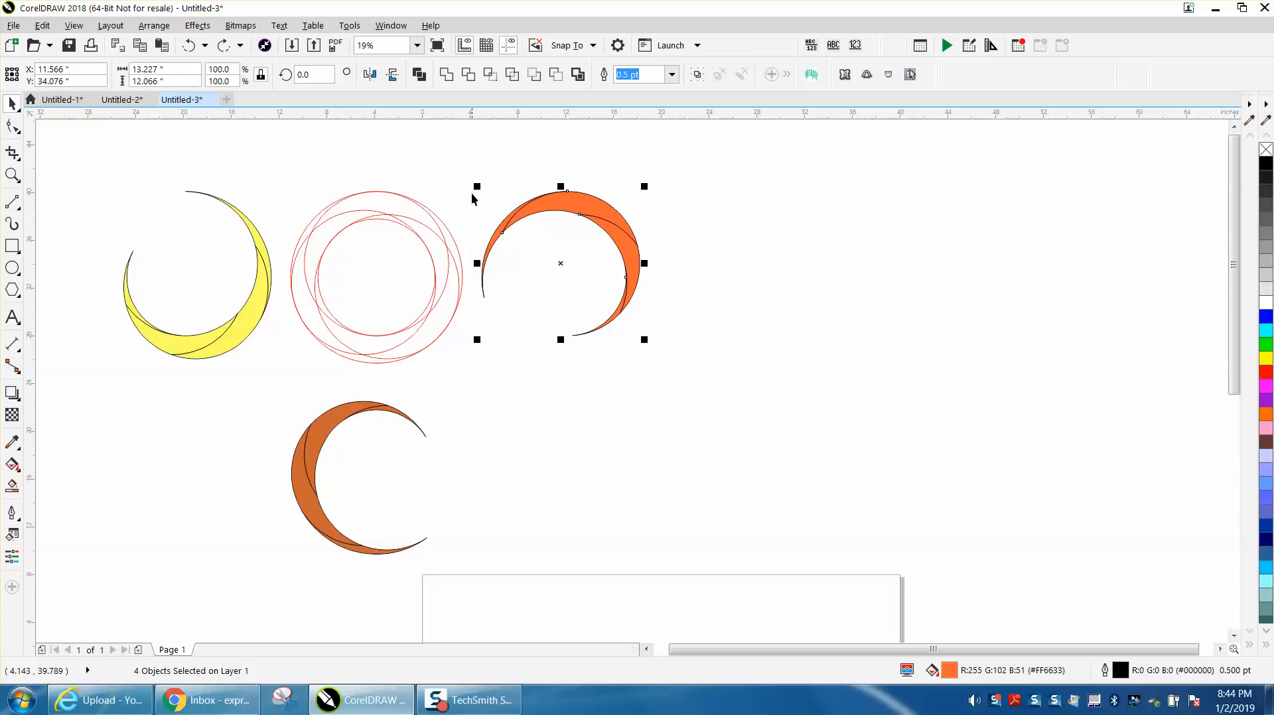
{"action": "mouse_move", "coordinate": [263, 188]}
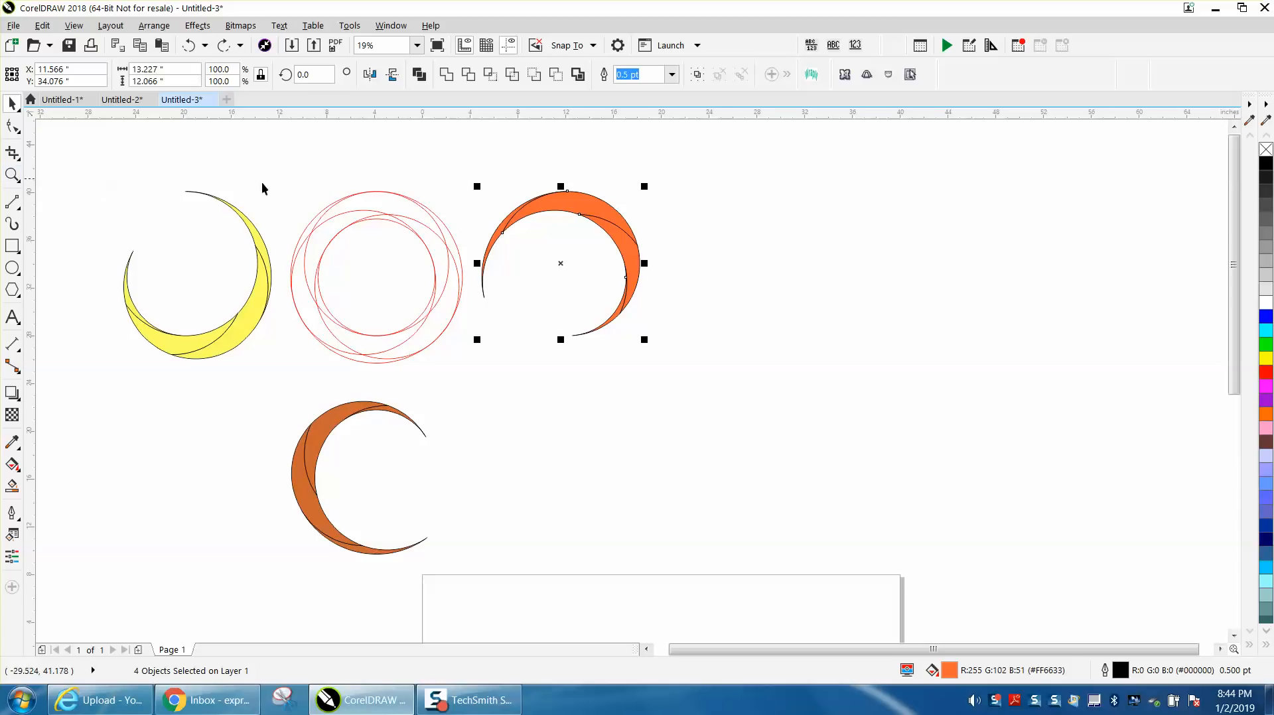
{"action": "left_click", "coordinate": [12, 176]}
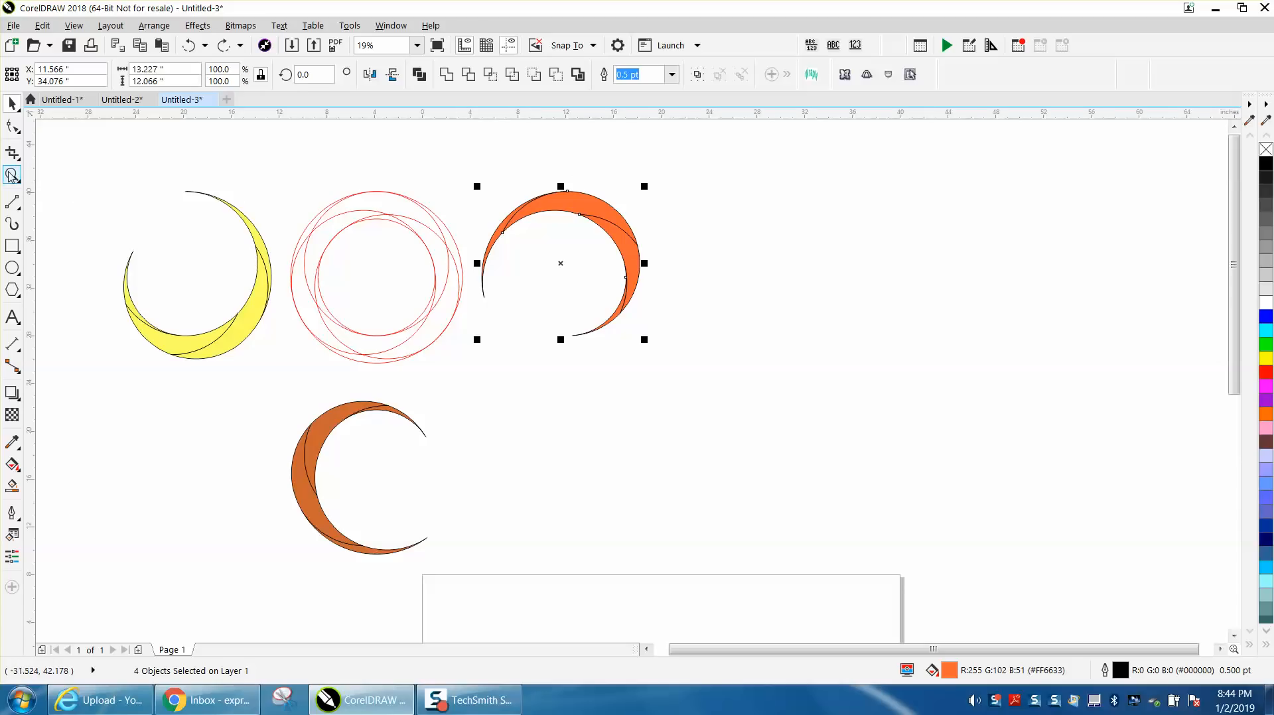
{"action": "left_click", "coordinate": [596, 393]}
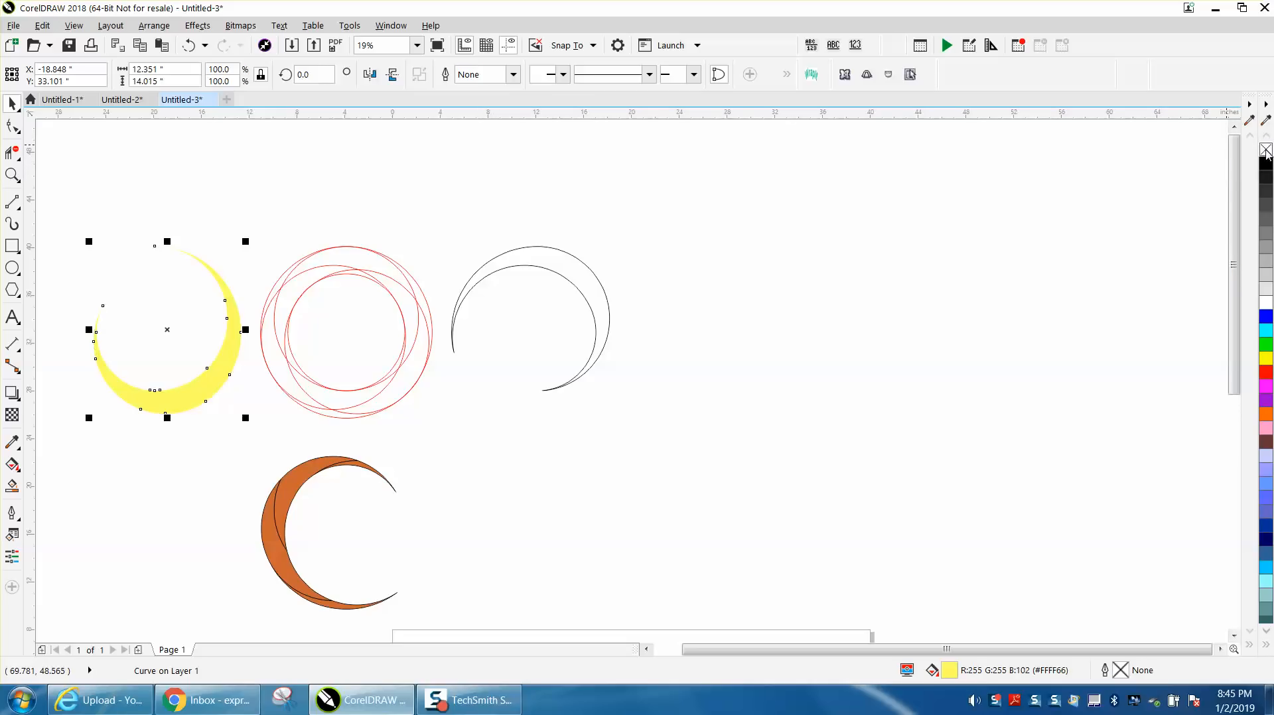
{"action": "mouse_move", "coordinate": [1265, 168]}
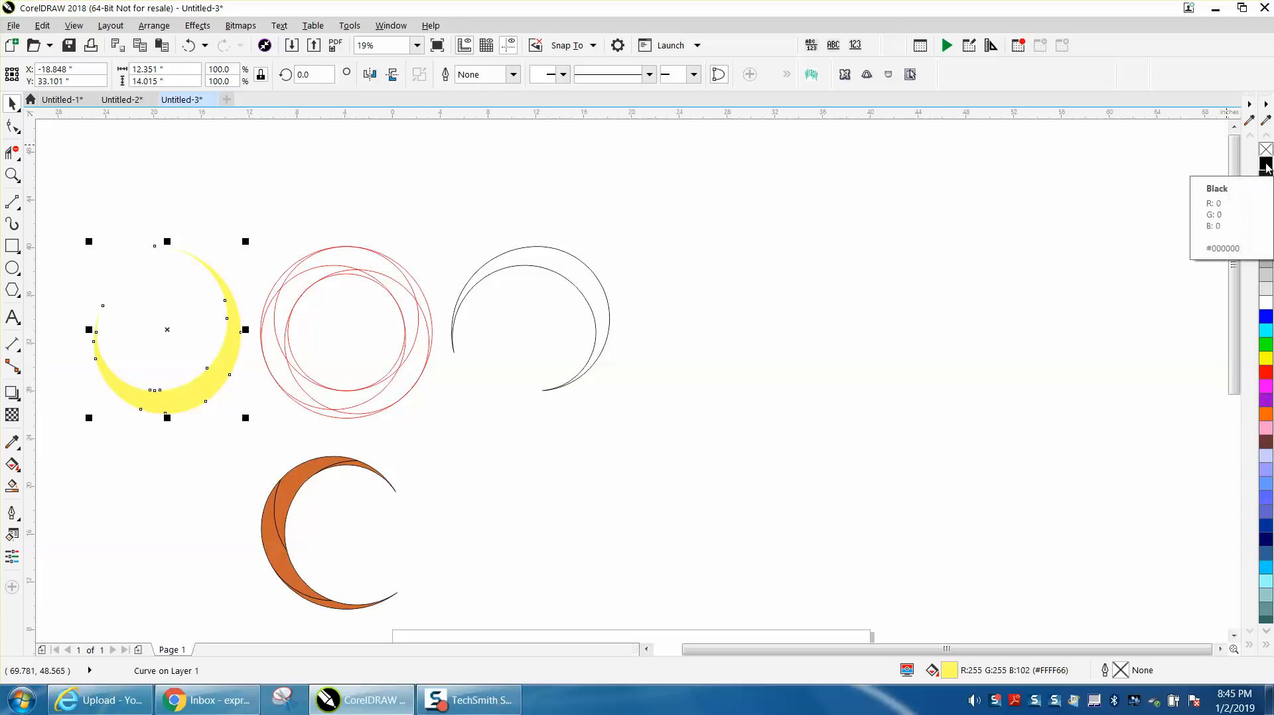
- Remove the yellow crescent's fill so all three crescents are plain outlines, then reach for Effects
{"action": "left_click", "coordinate": [1266, 151]}
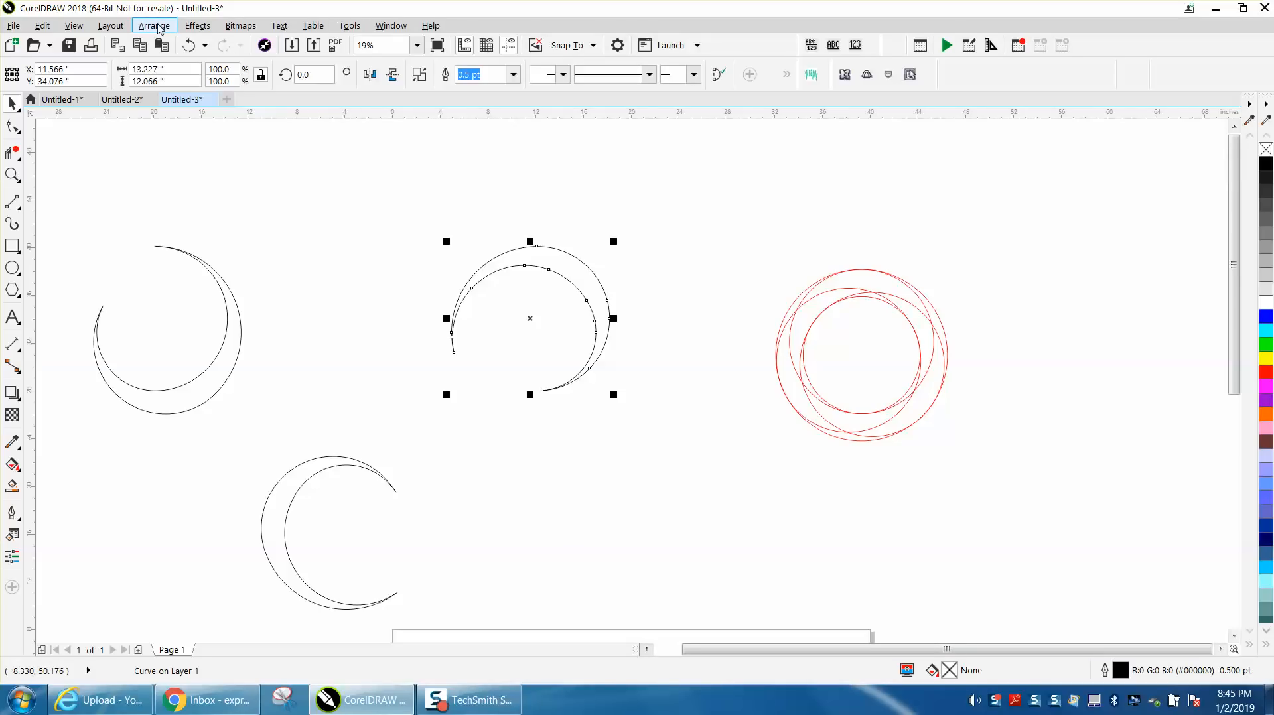
{"action": "left_click", "coordinate": [198, 26]}
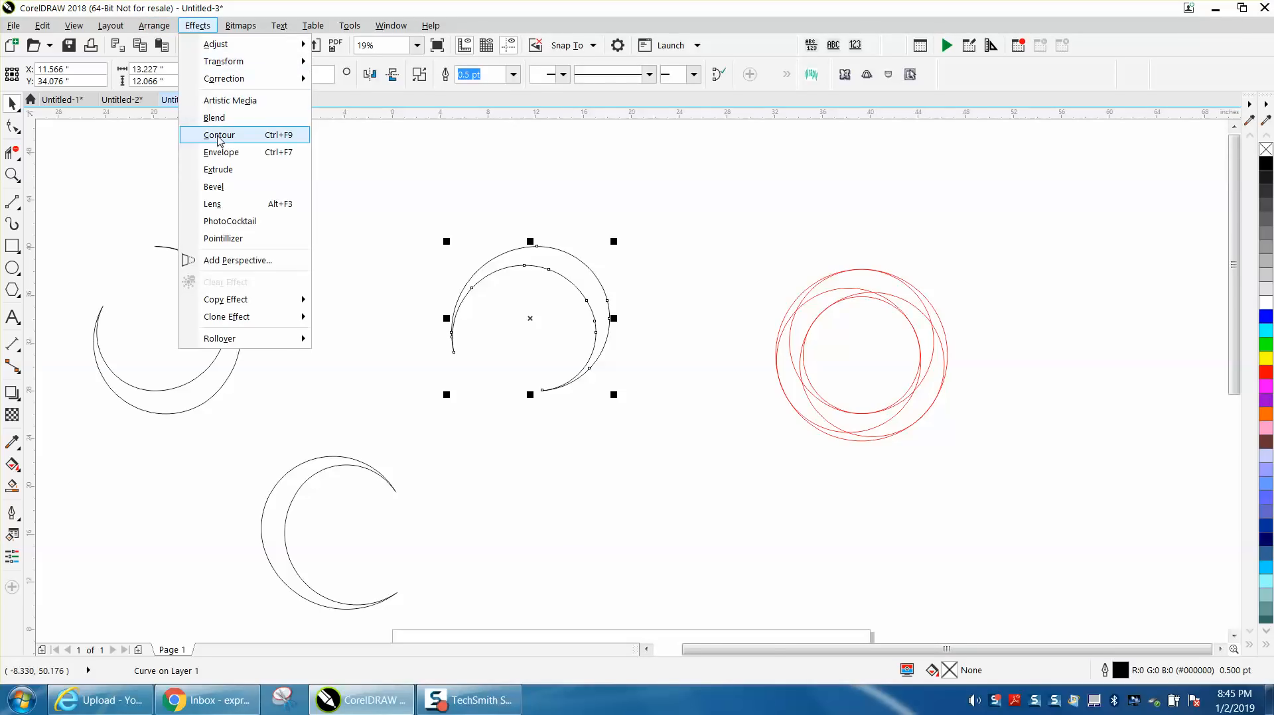
- Apply a Contour to the middle crescent with 0.001" offset blending from black to white
{"action": "left_click", "coordinate": [219, 134]}
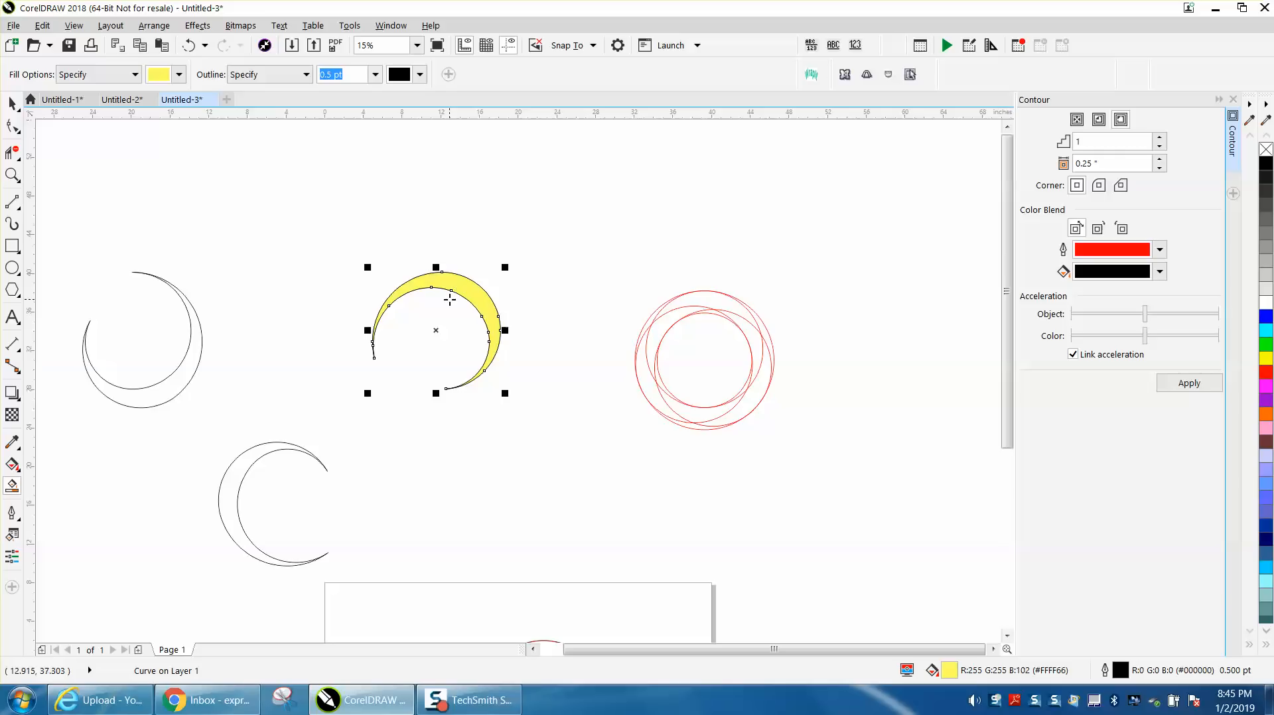
{"action": "left_click_drag", "start_coordinate": [435, 331], "coordinate": [590, 330]}
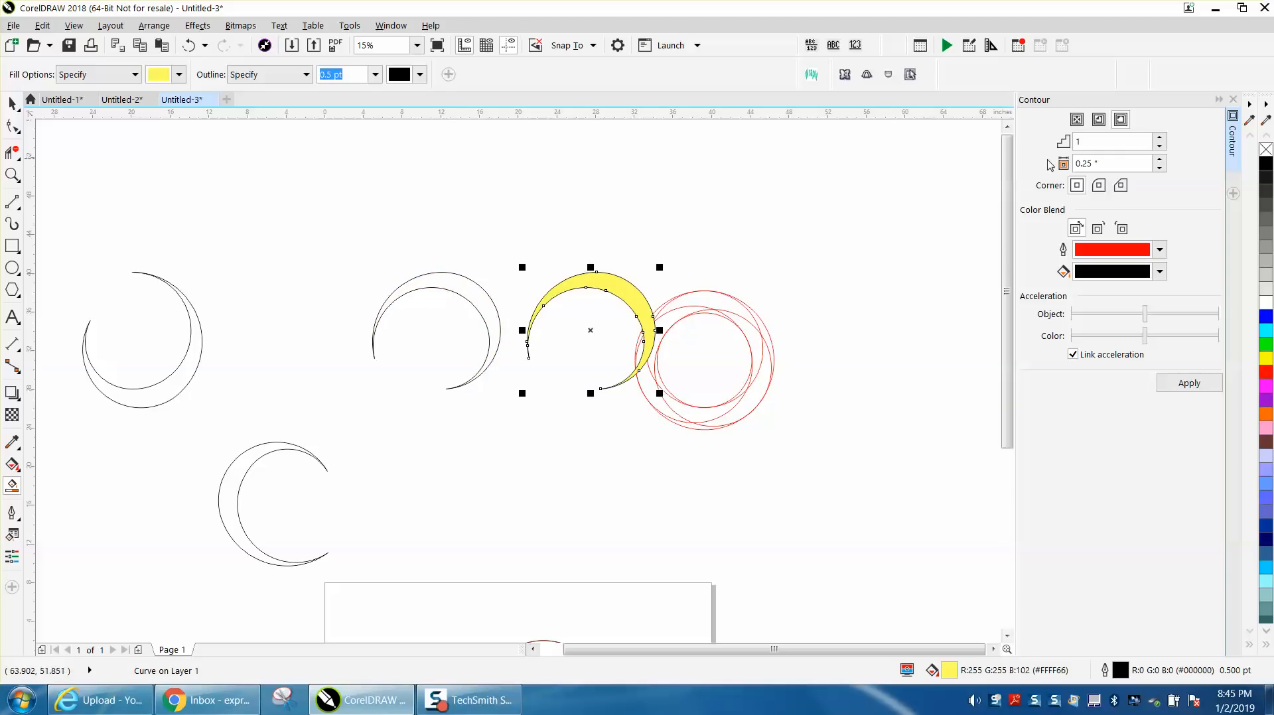
{"action": "left_click", "coordinate": [1076, 119]}
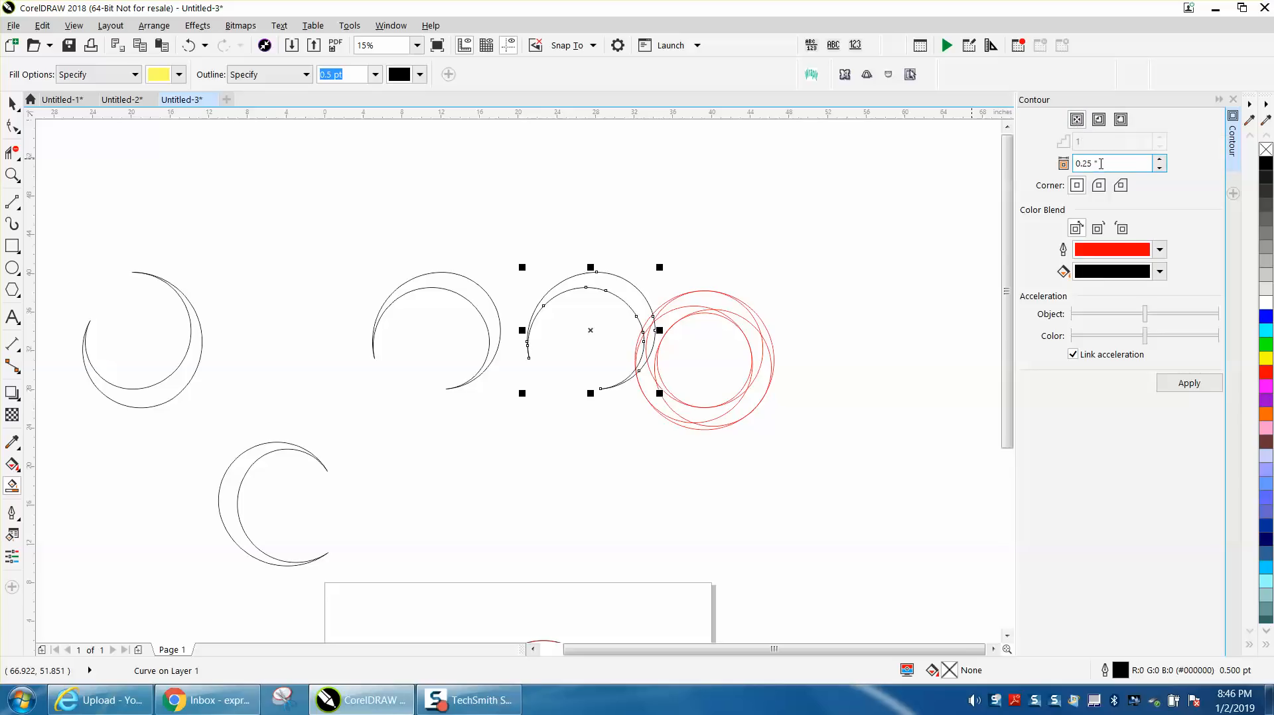
{"action": "type", "text": ".00"}
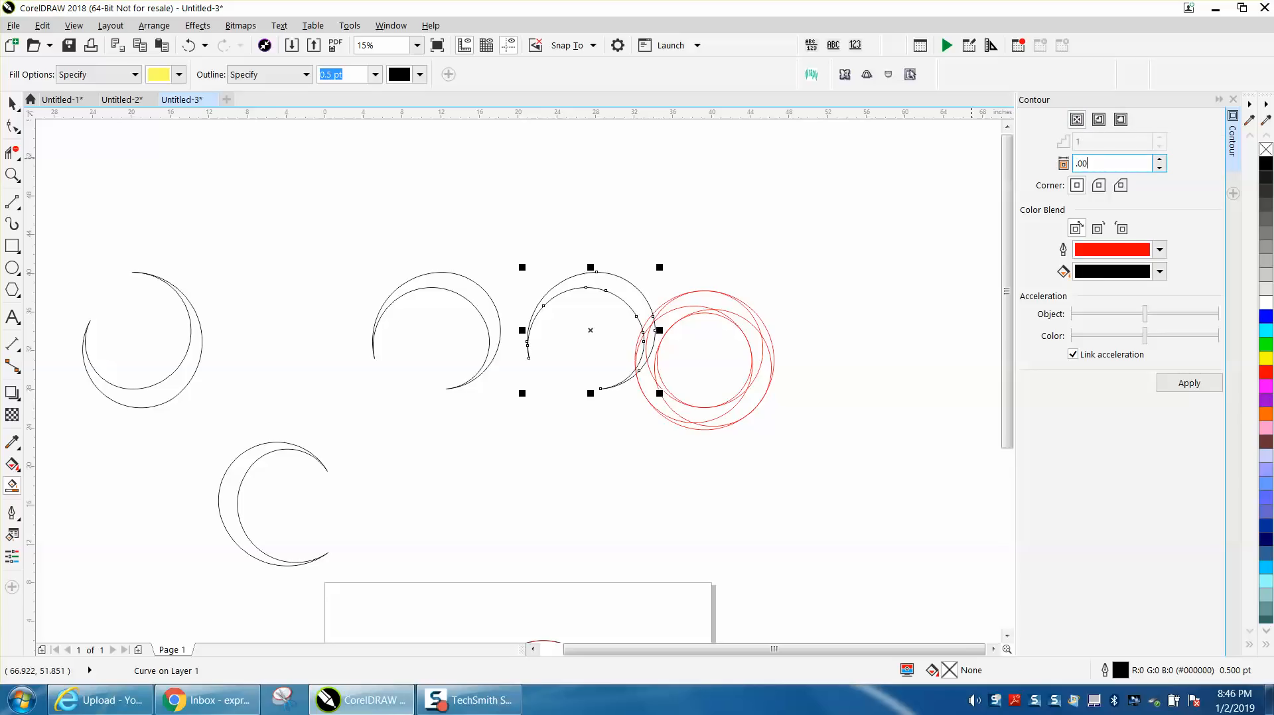
{"action": "left_click", "coordinate": [1160, 250]}
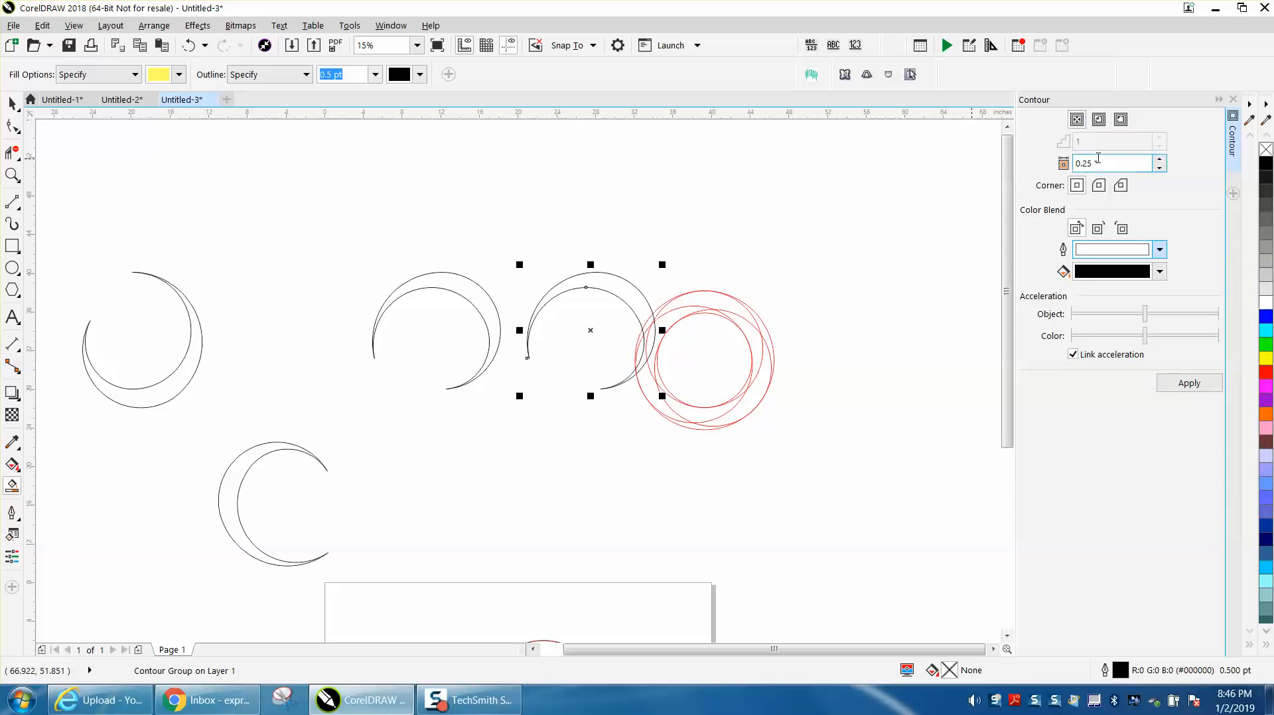
{"action": "type", "text": ".001"}
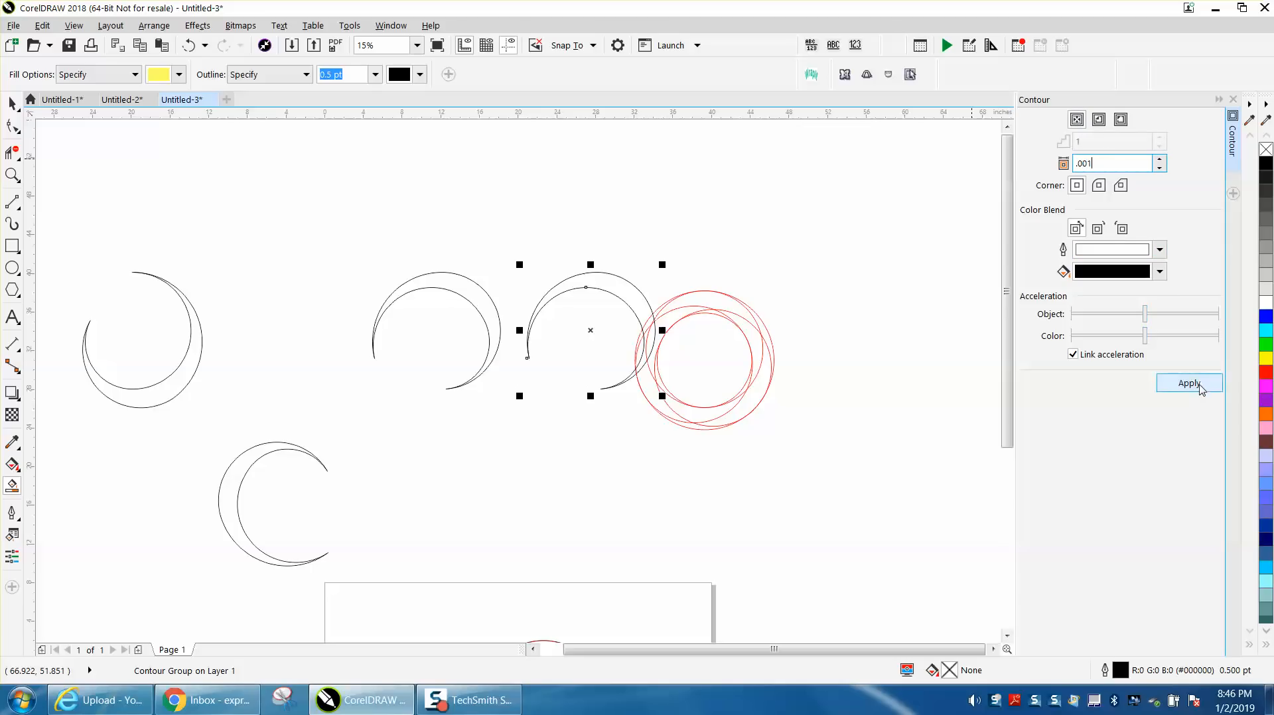
{"action": "left_click", "coordinate": [1189, 382]}
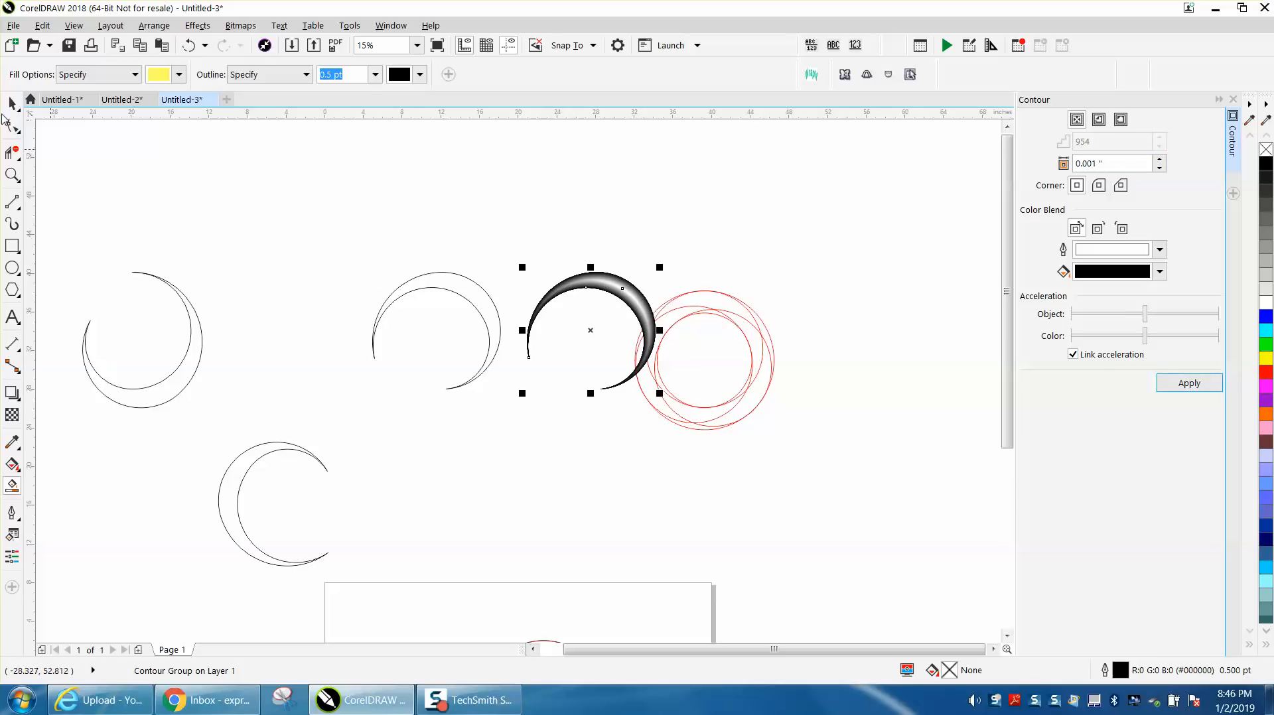
- Apply the same black-to-white contour shading to the left and lower crescents
{"action": "left_click", "coordinate": [435, 331]}
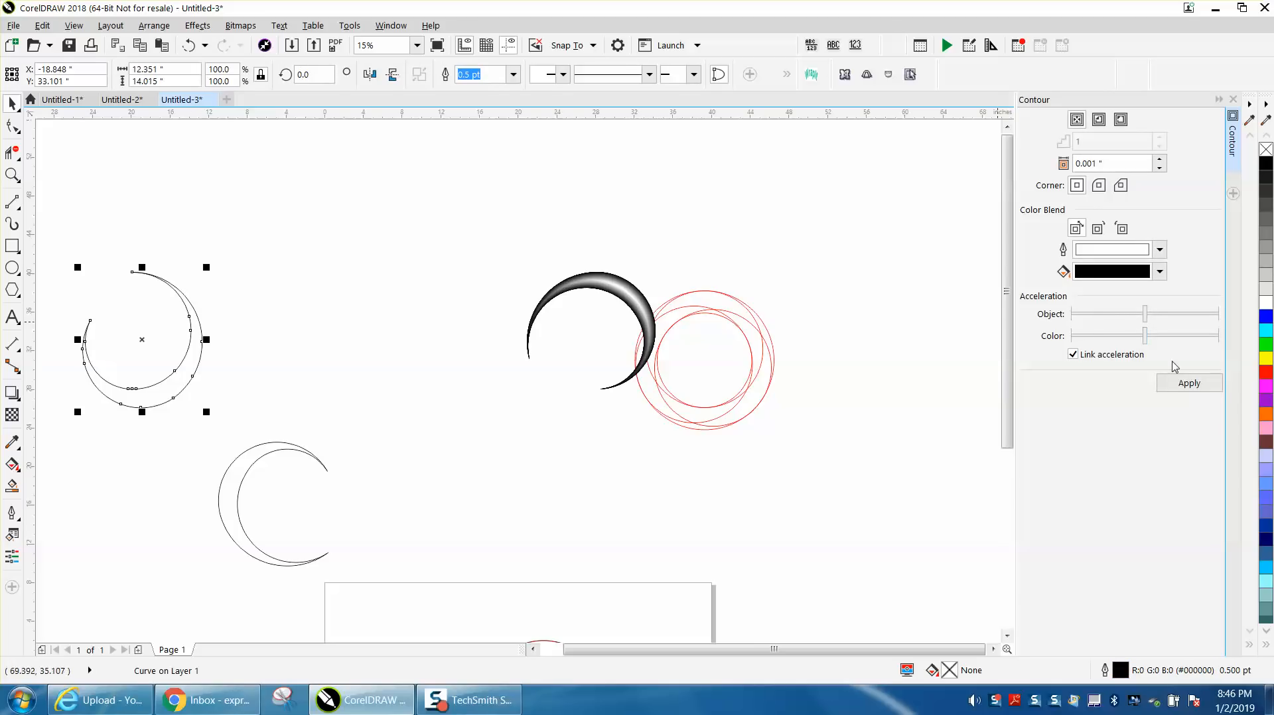
{"action": "left_click", "coordinate": [1188, 383]}
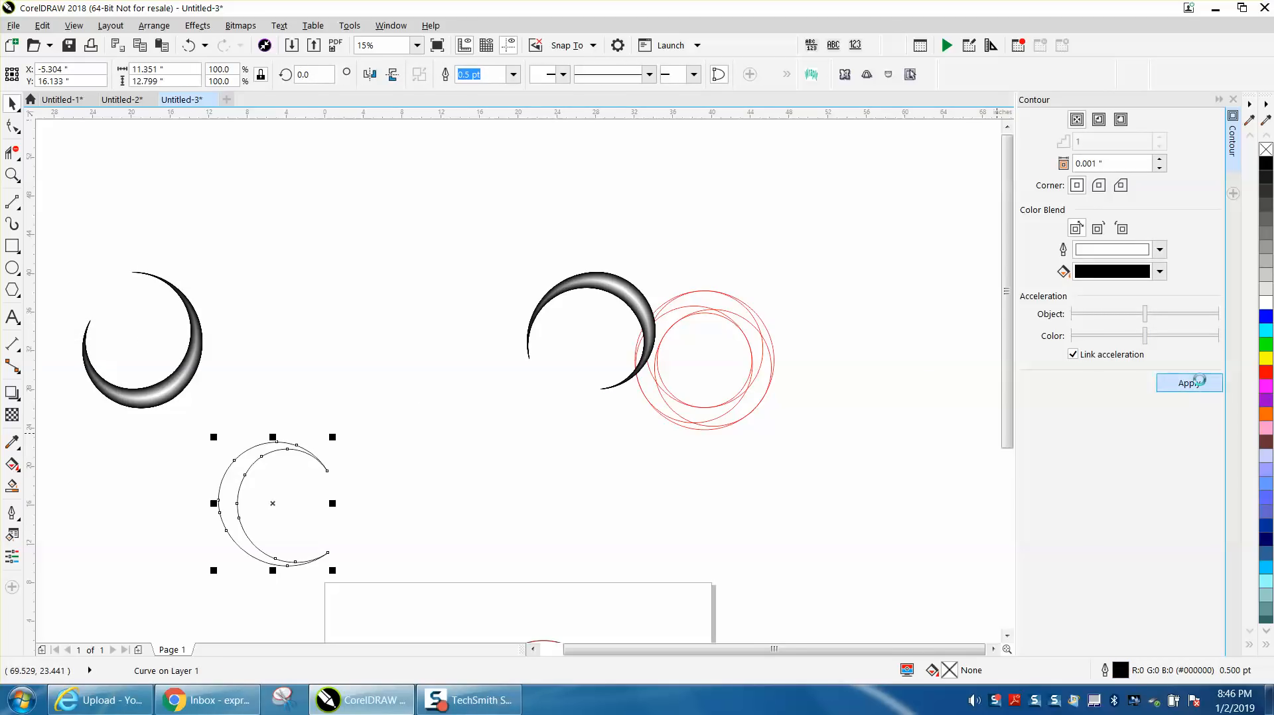
{"action": "left_click", "coordinate": [1189, 382]}
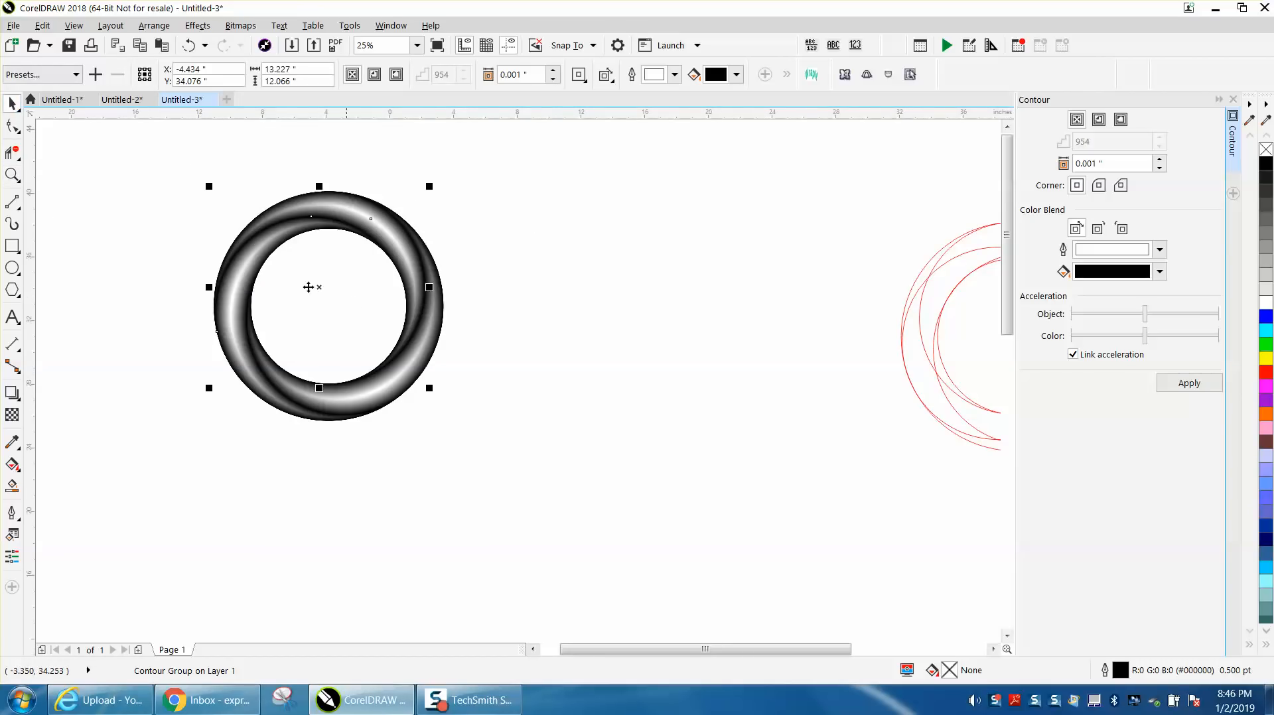
{"action": "mouse_move", "coordinate": [345, 315]}
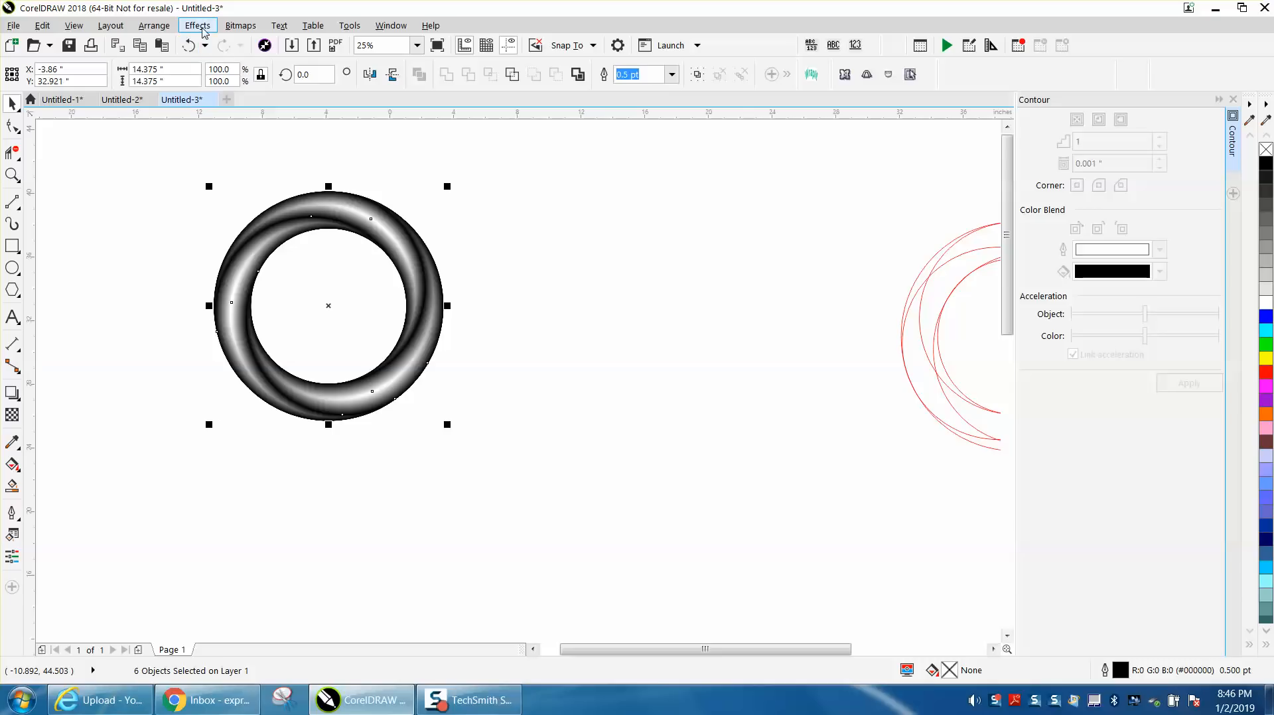
- Convert the selected shaded ring to a Grayscale (8-bit) bitmap via Bitmaps > Convert to Bitmap
{"action": "left_click", "coordinate": [241, 25]}
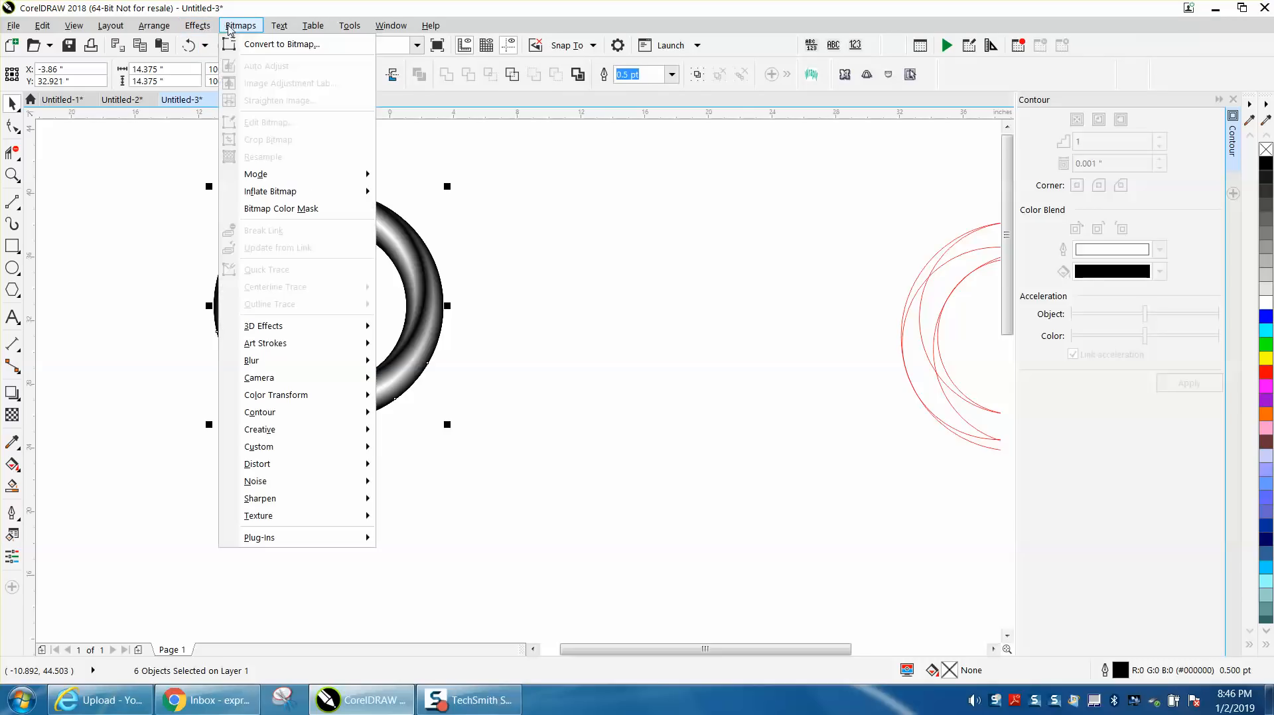
{"action": "left_click", "coordinate": [282, 44]}
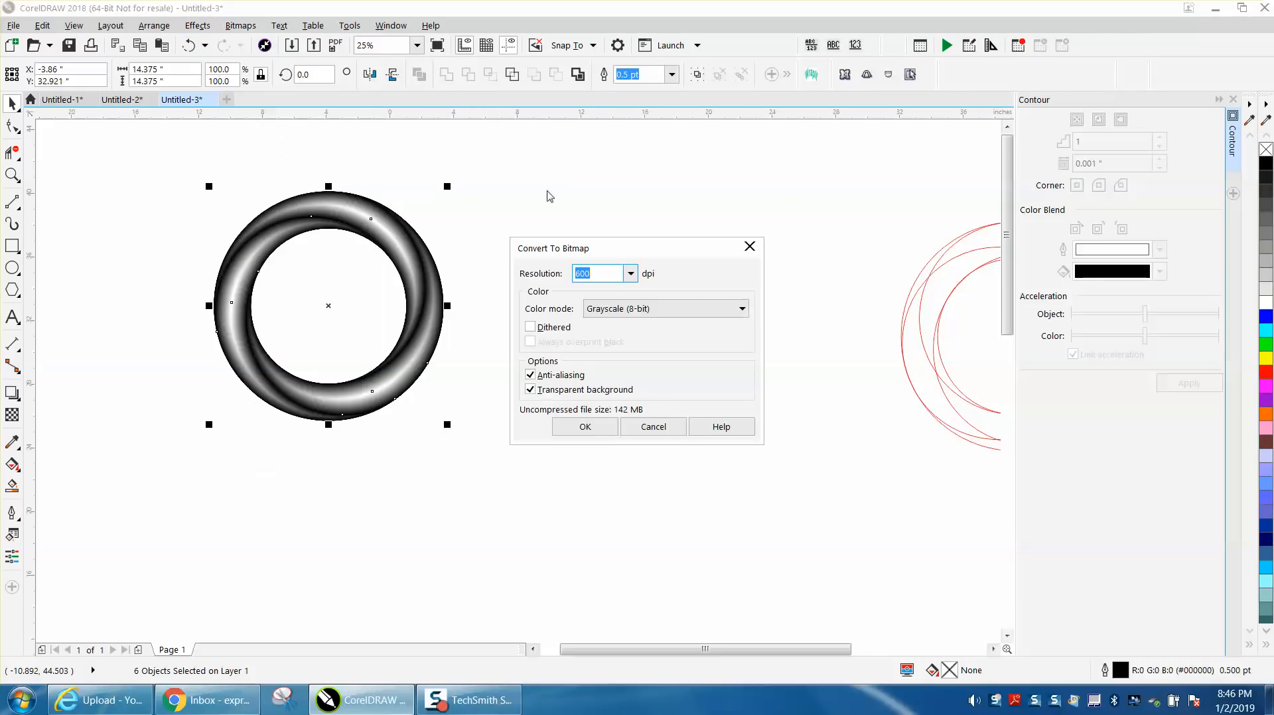
{"action": "left_click", "coordinate": [584, 426]}
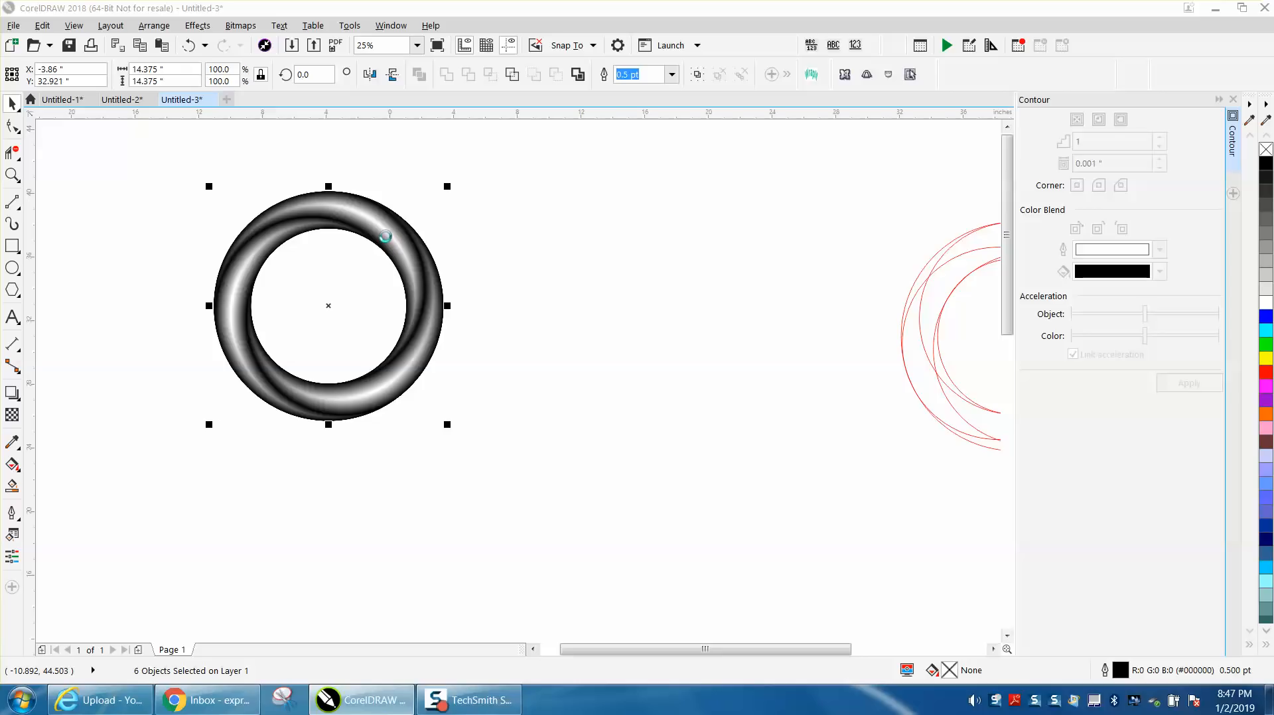
{"action": "mouse_move", "coordinate": [414, 283]}
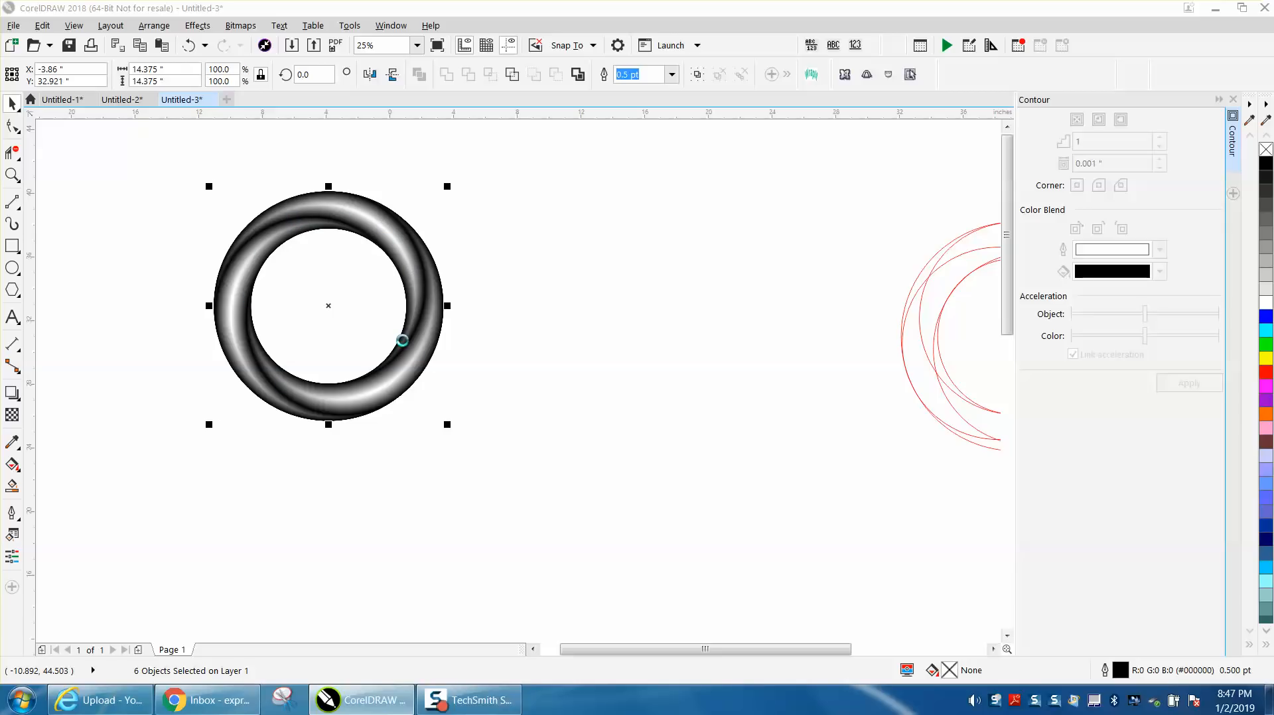
{"action": "mouse_move", "coordinate": [359, 261]}
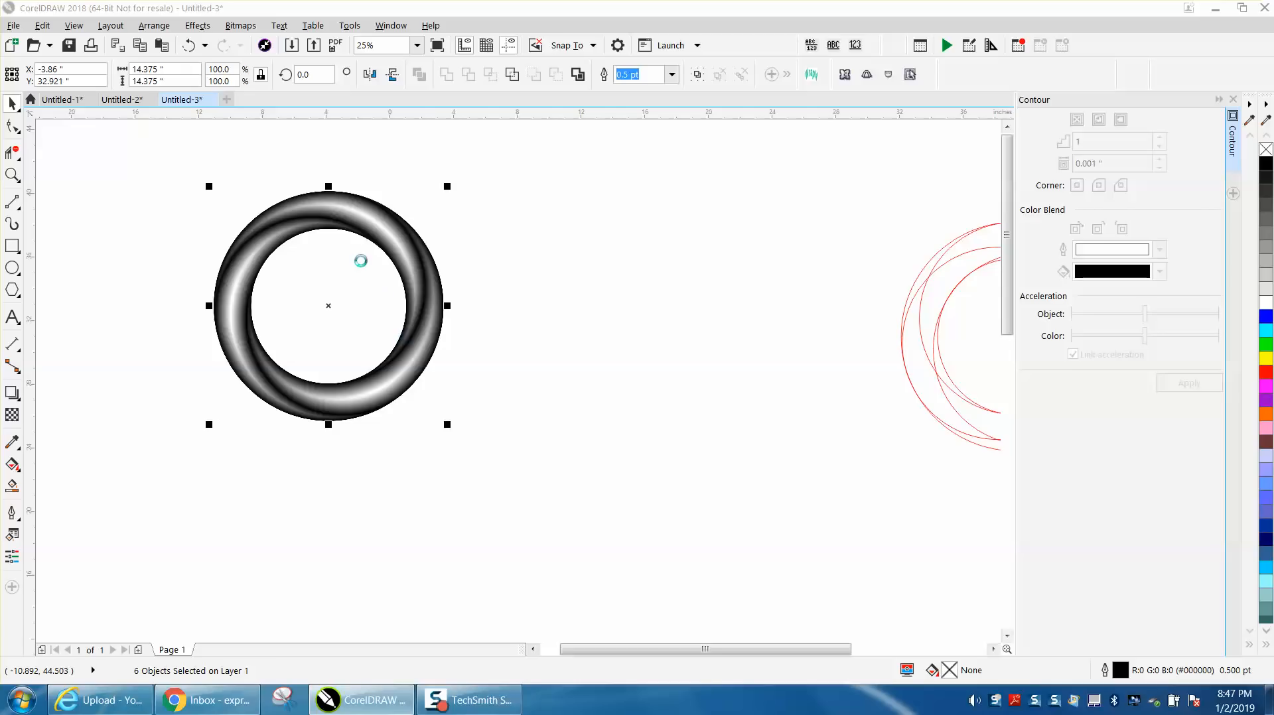